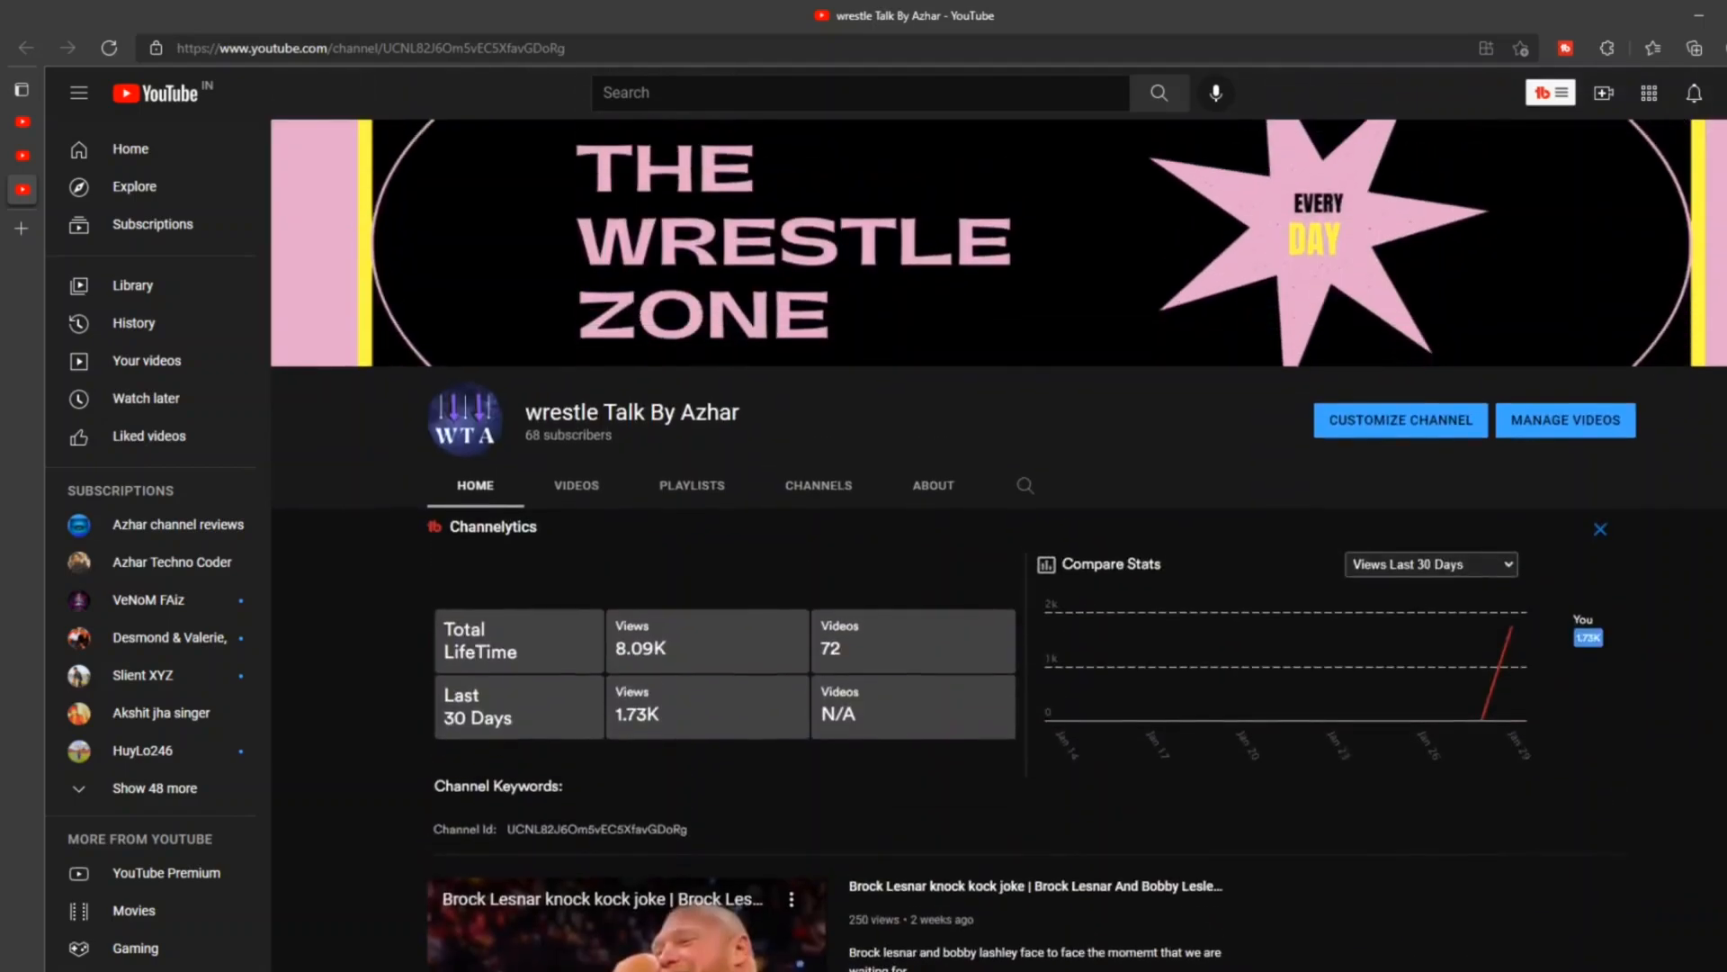
mouse_move(1533, 295)
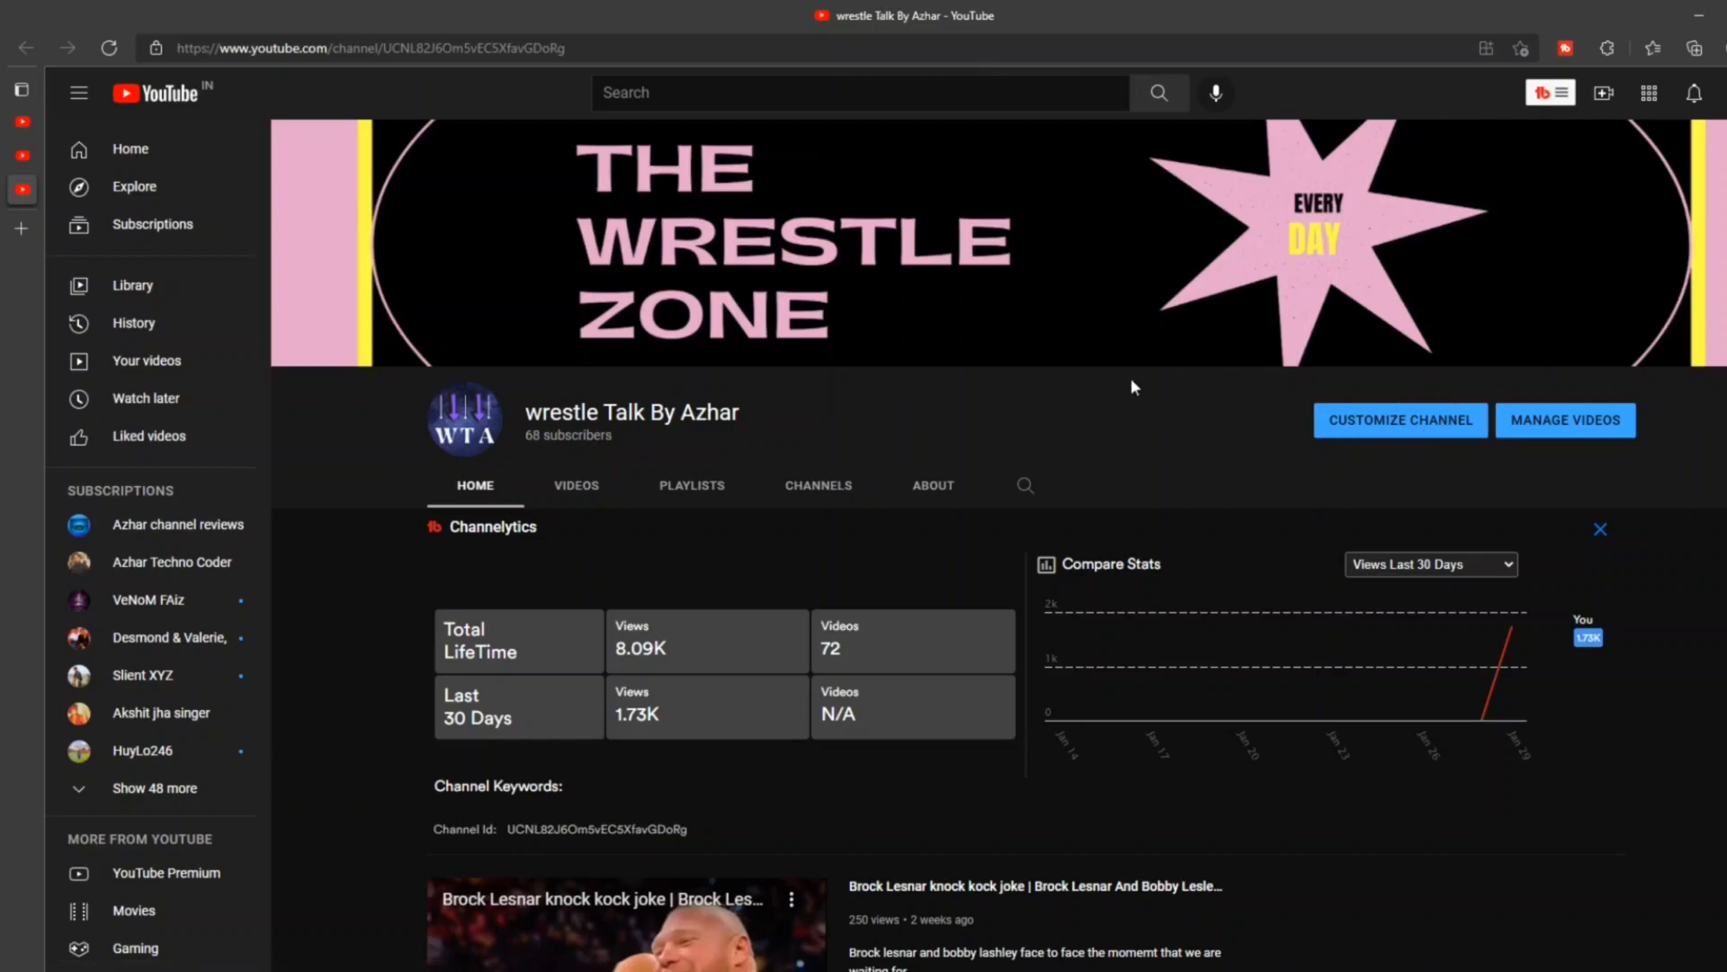
mouse_move(1481, 723)
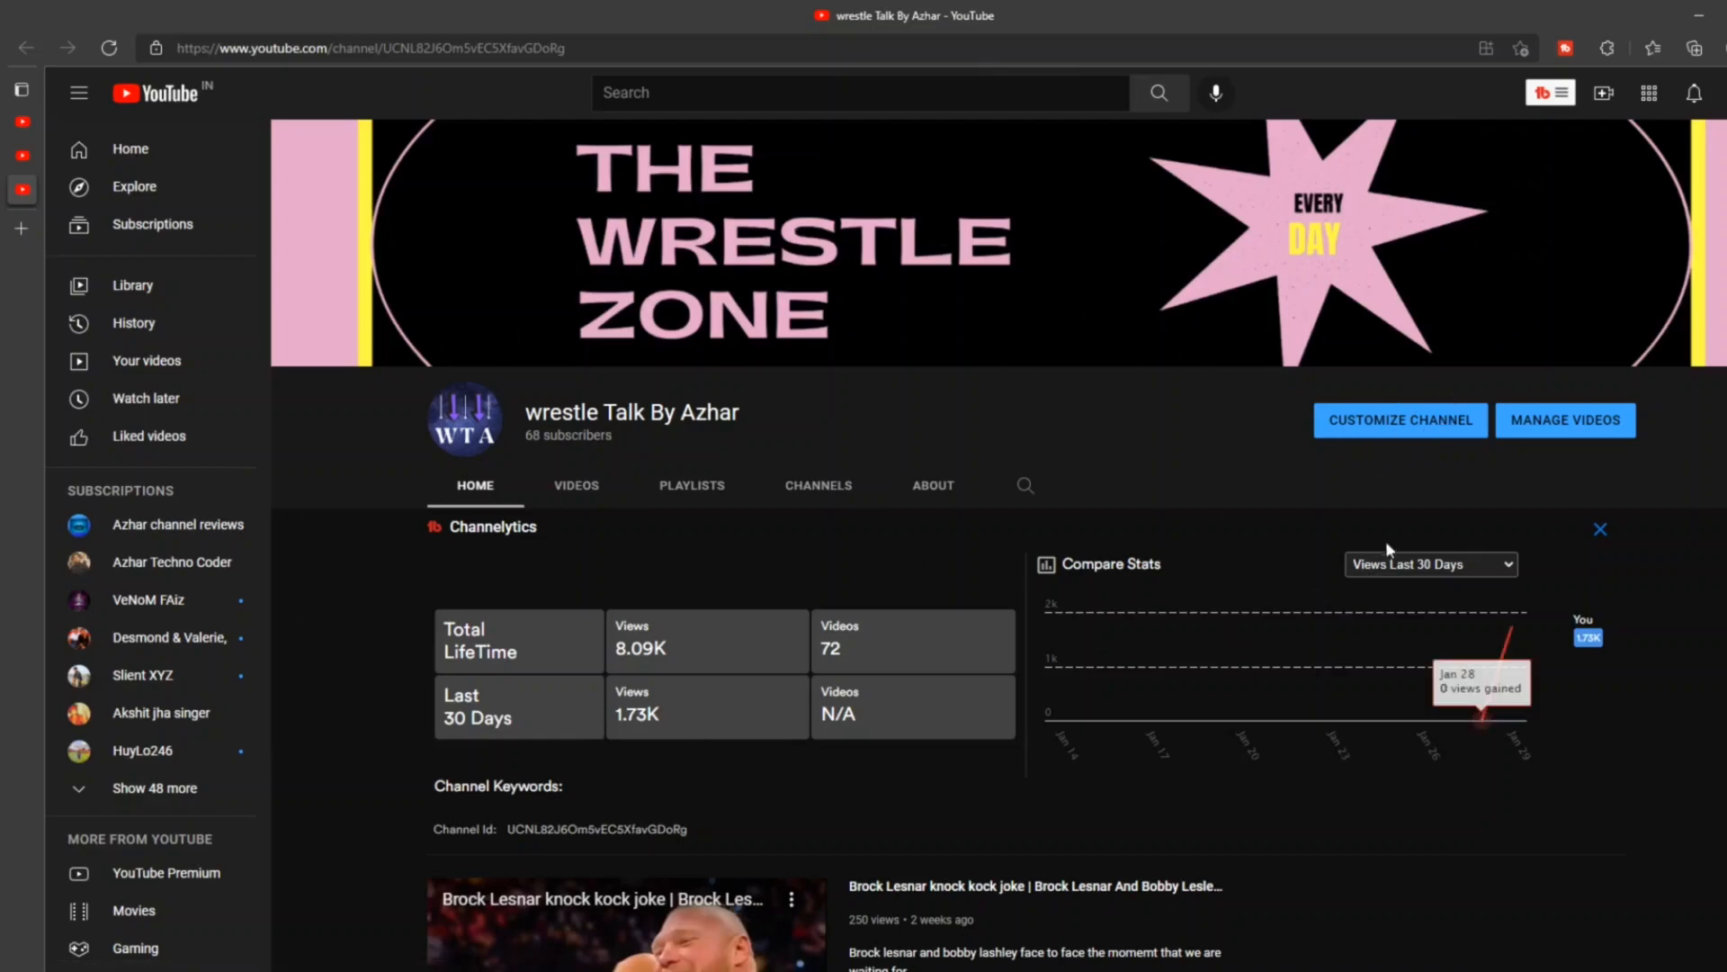
Start customizing the wrestle Talk By Azhar channel from its homepage.
click(1400, 421)
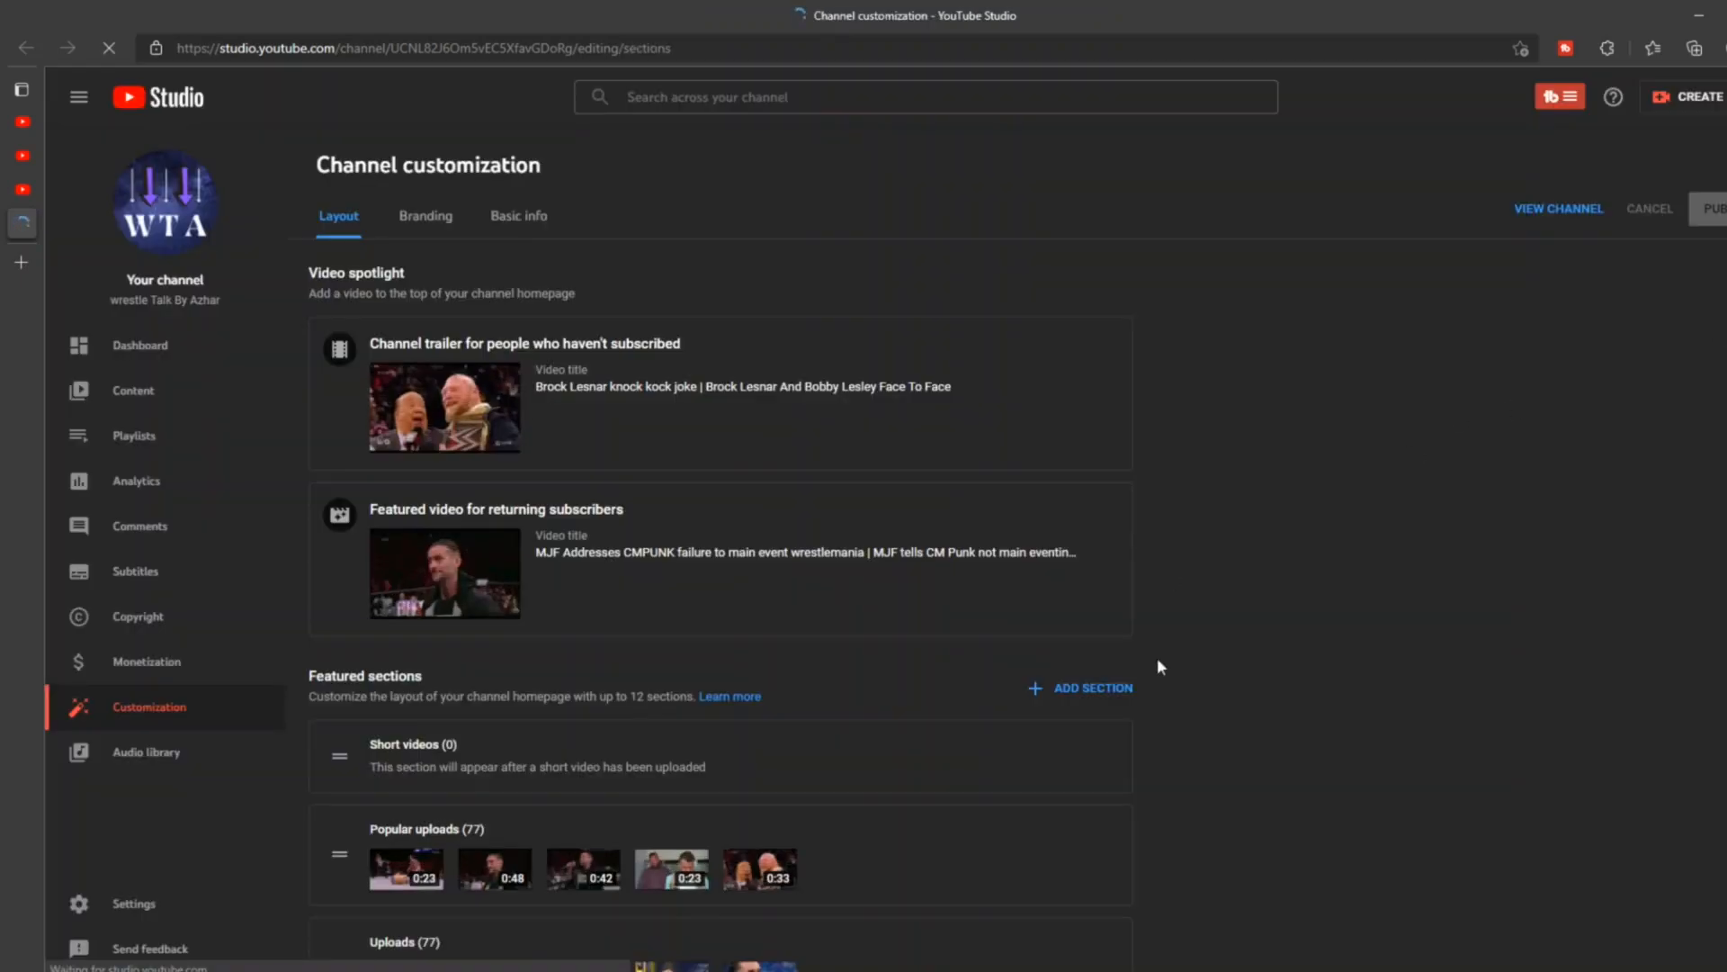
Scroll the Layout page down to the Featured sections list.
scroll(down, 3)
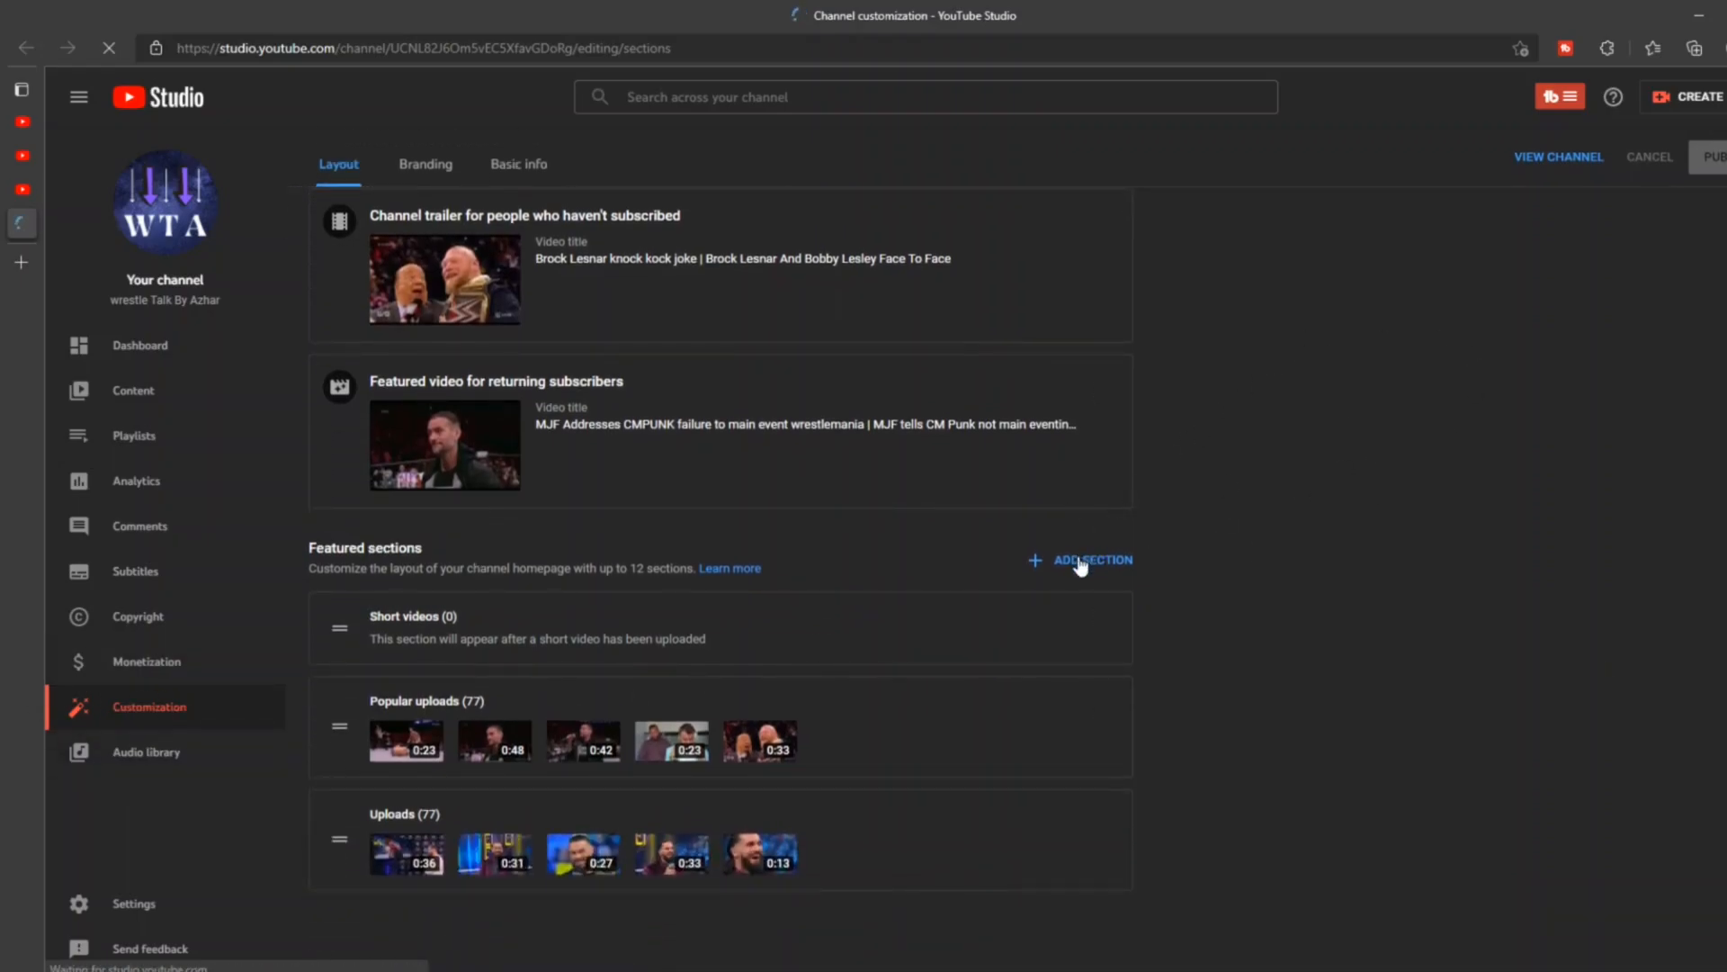
Add a new homepage section of type Featured channels.
click(1092, 559)
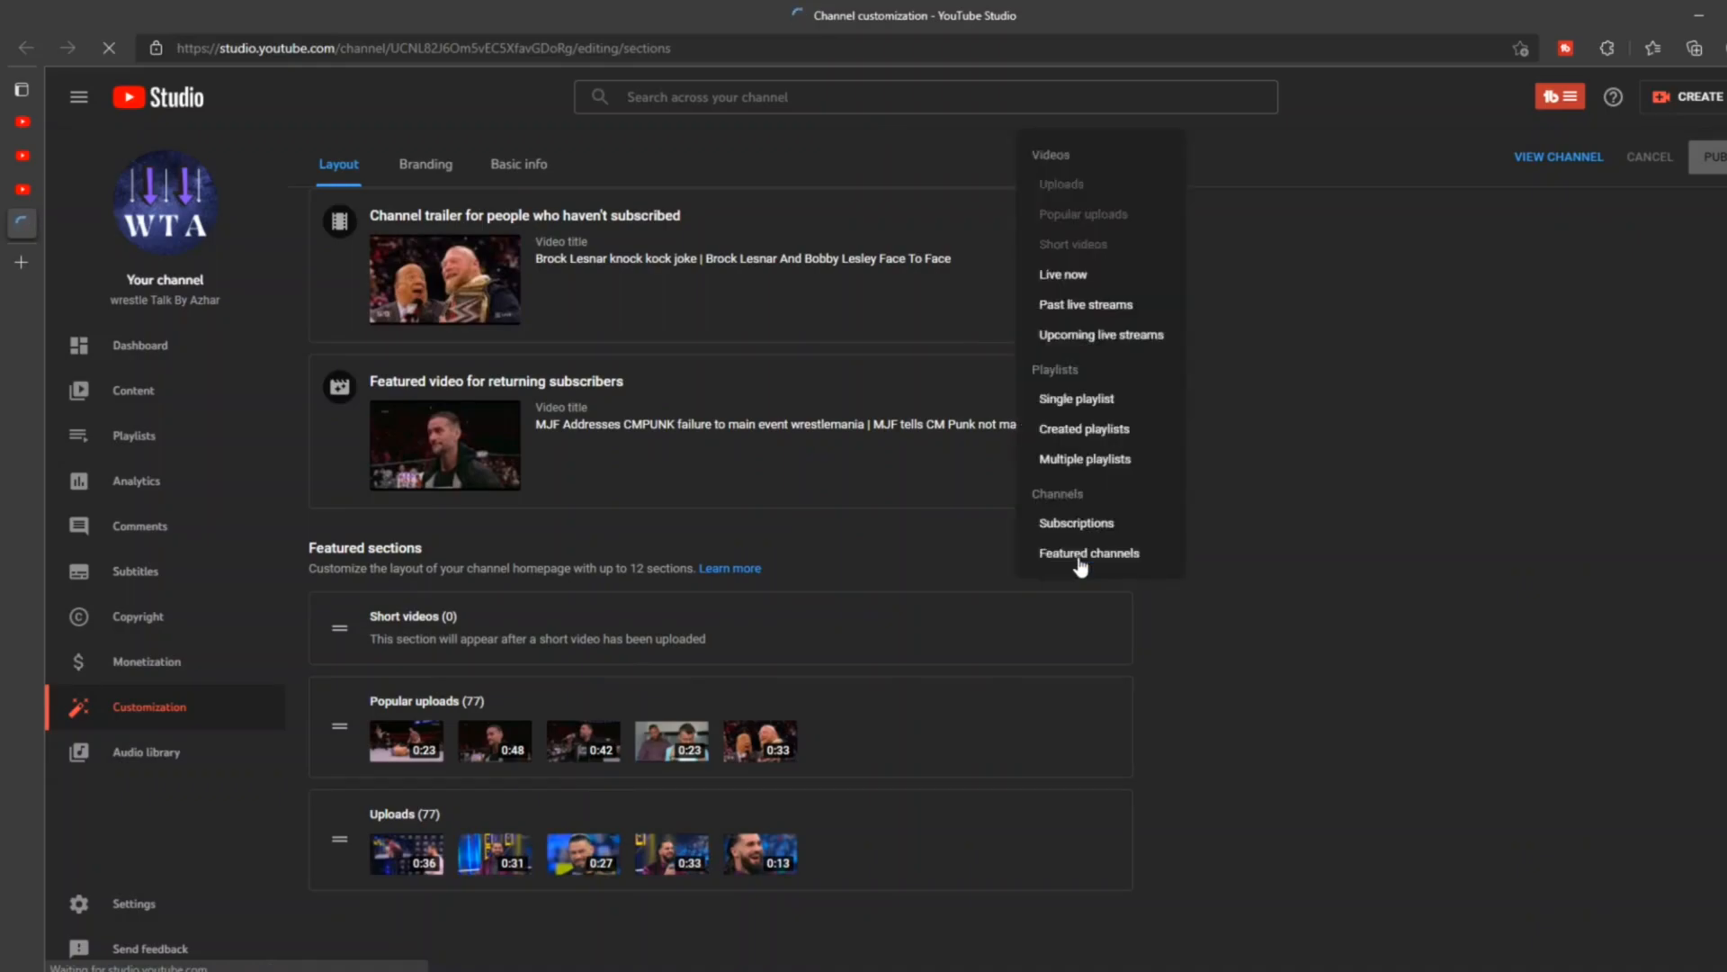
mouse_move(1087, 274)
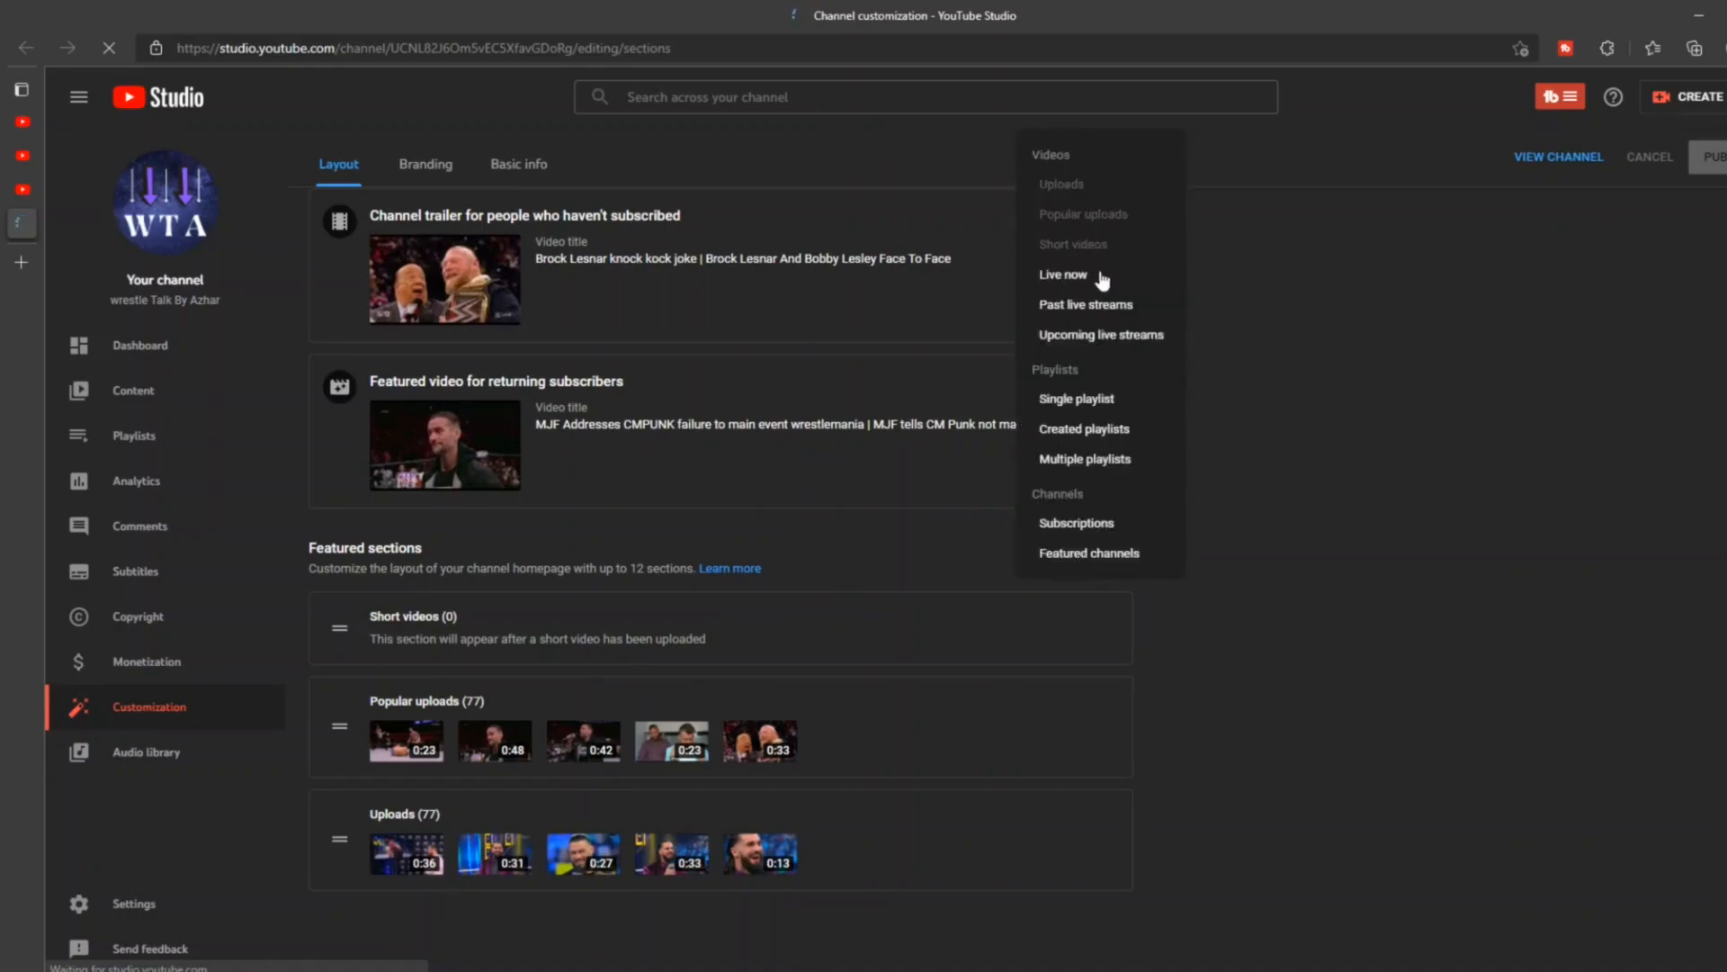
mouse_move(1159, 328)
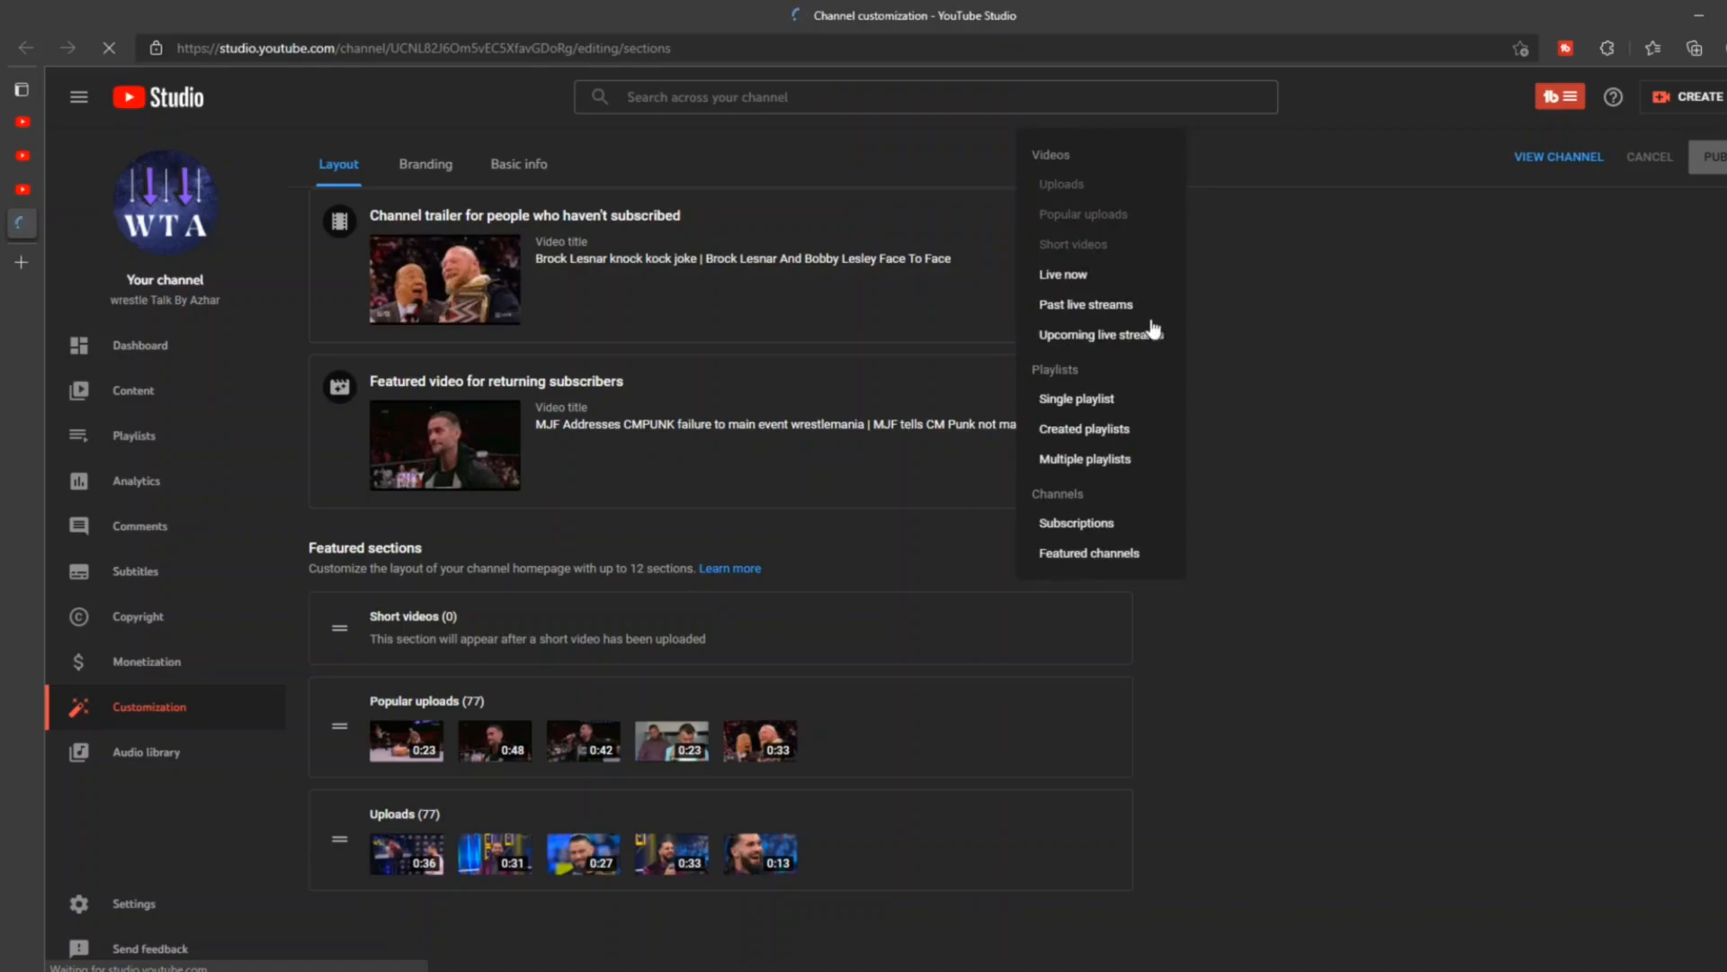
mouse_move(1072, 414)
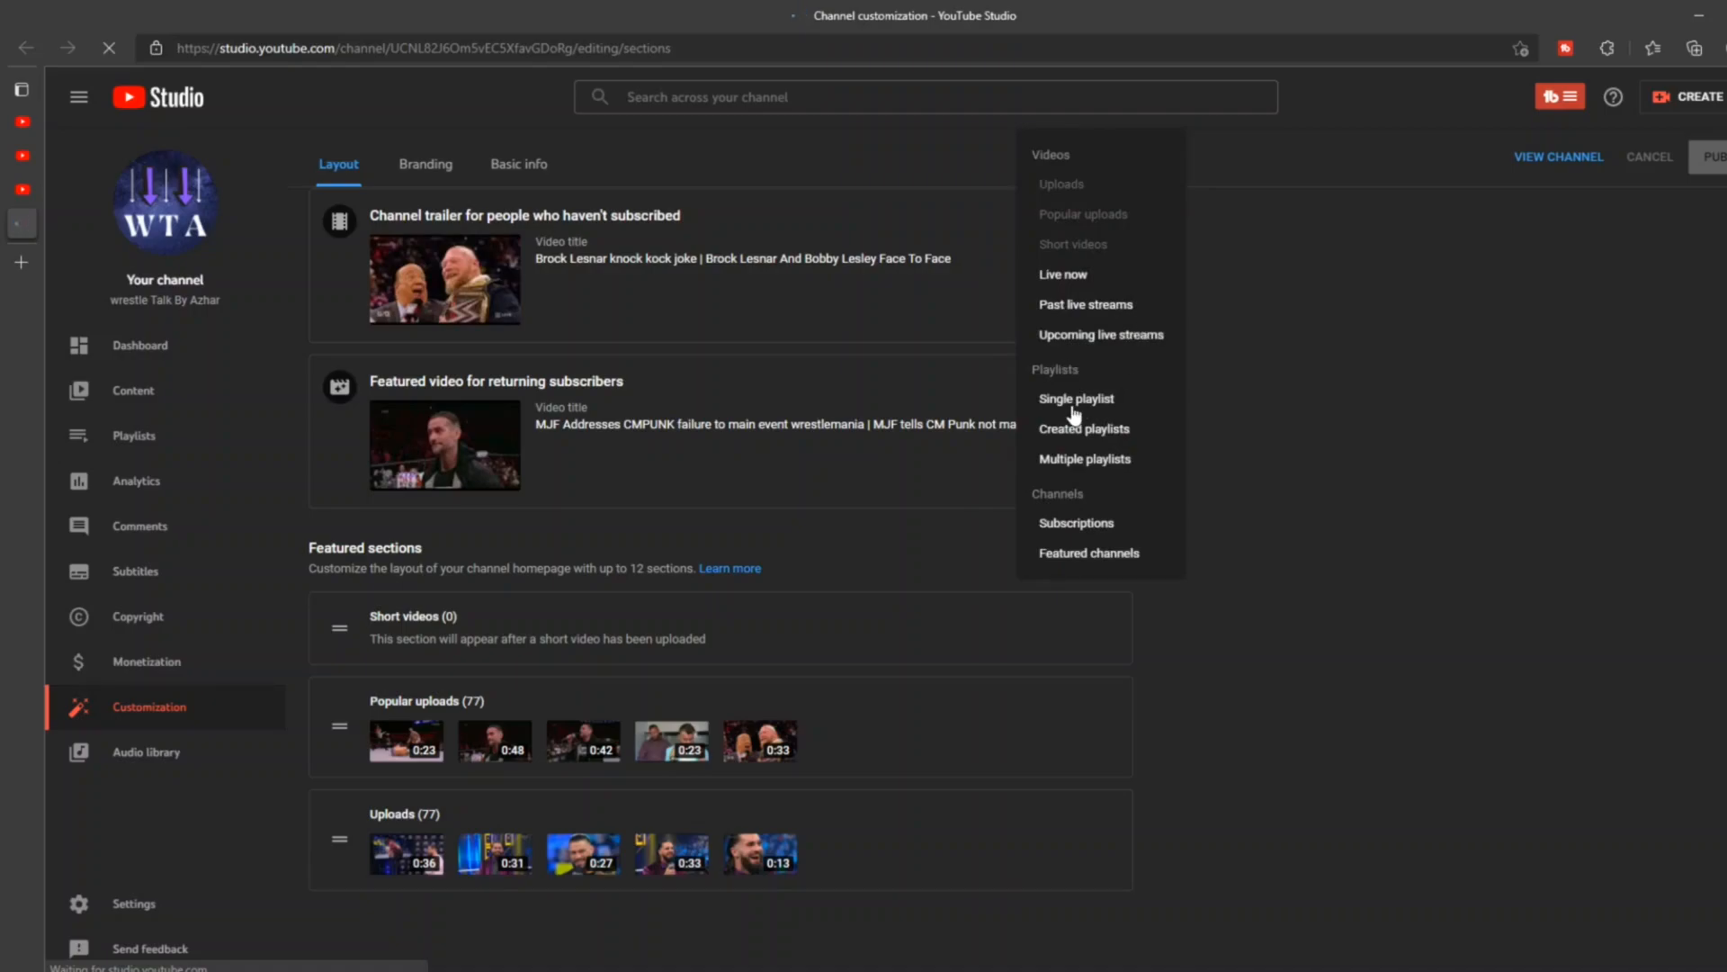
mouse_move(1103, 443)
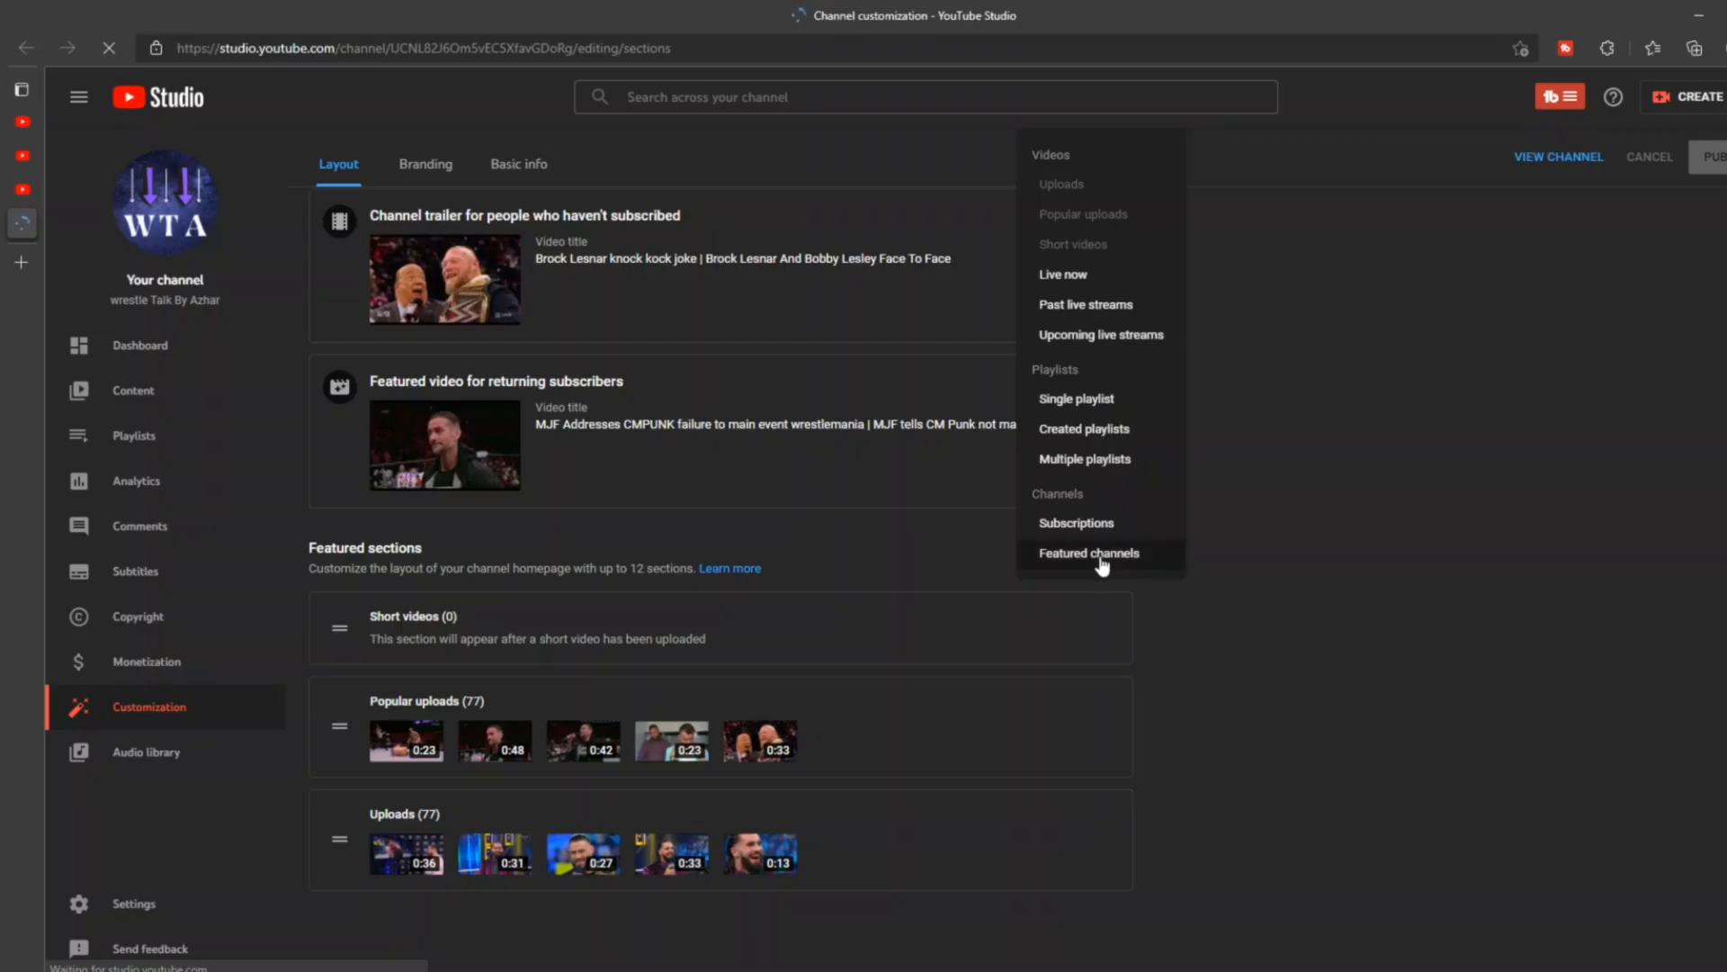
click(1088, 553)
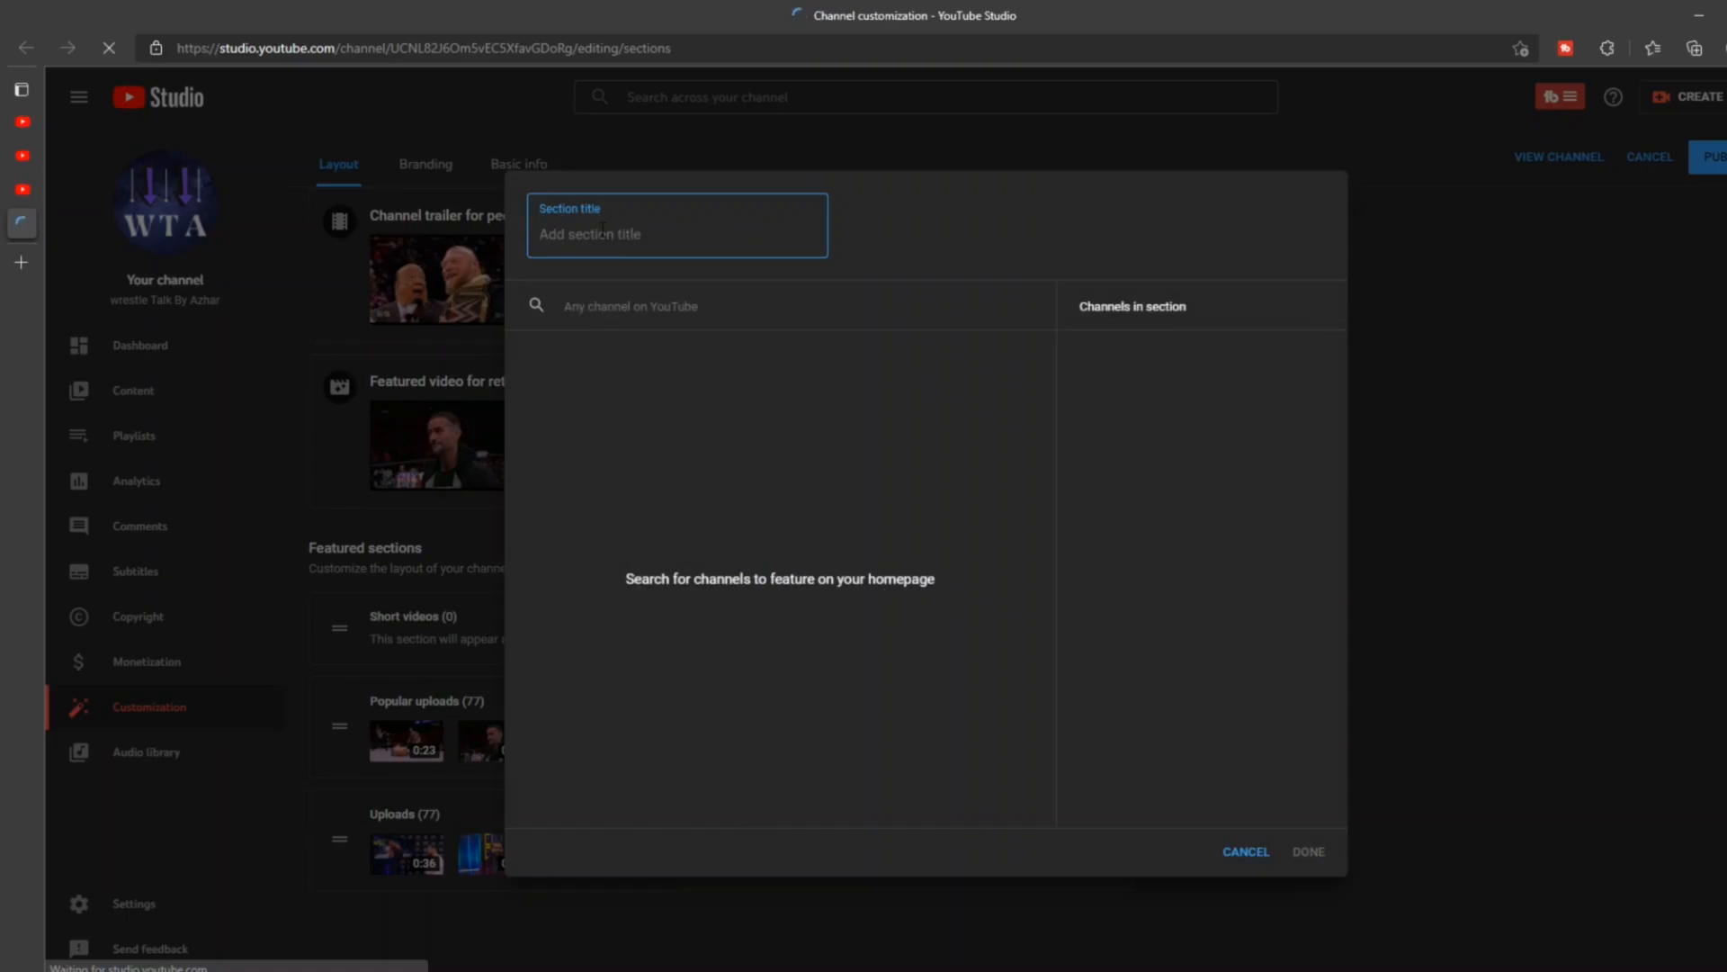
Title the section 'Featured Channel', add Azhar Techno Coder from an 'Azhar Techno' search, and confirm it.
text(Featured Channel)
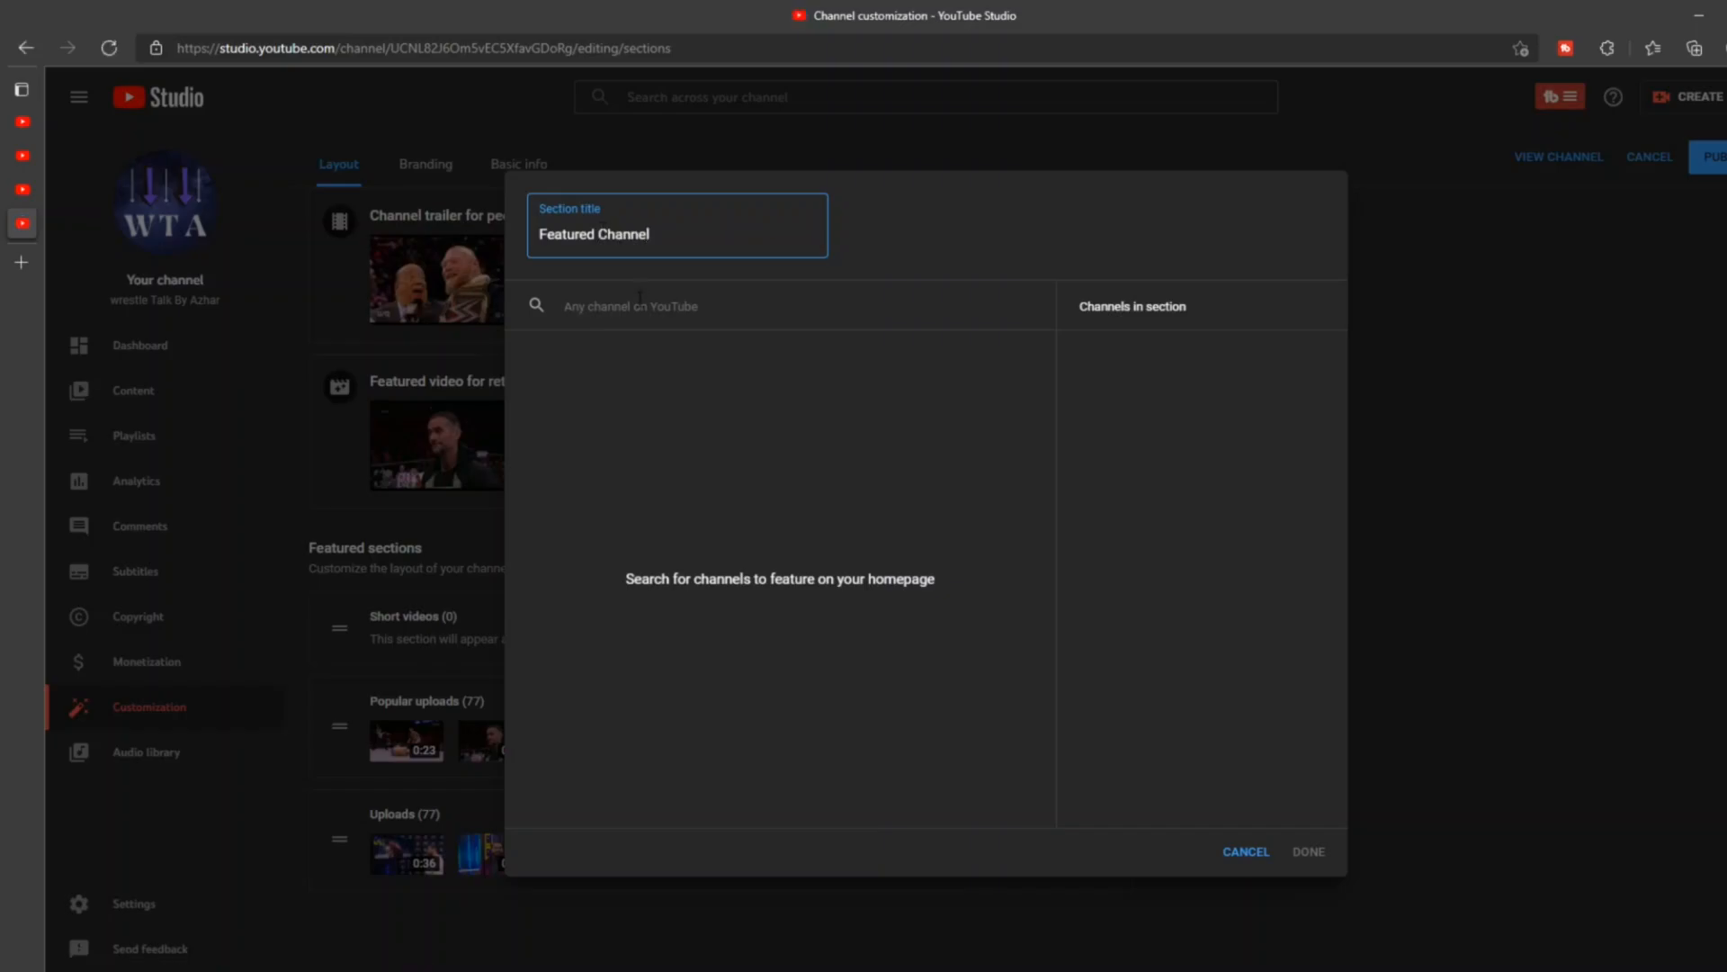
text(Azhar Techno)
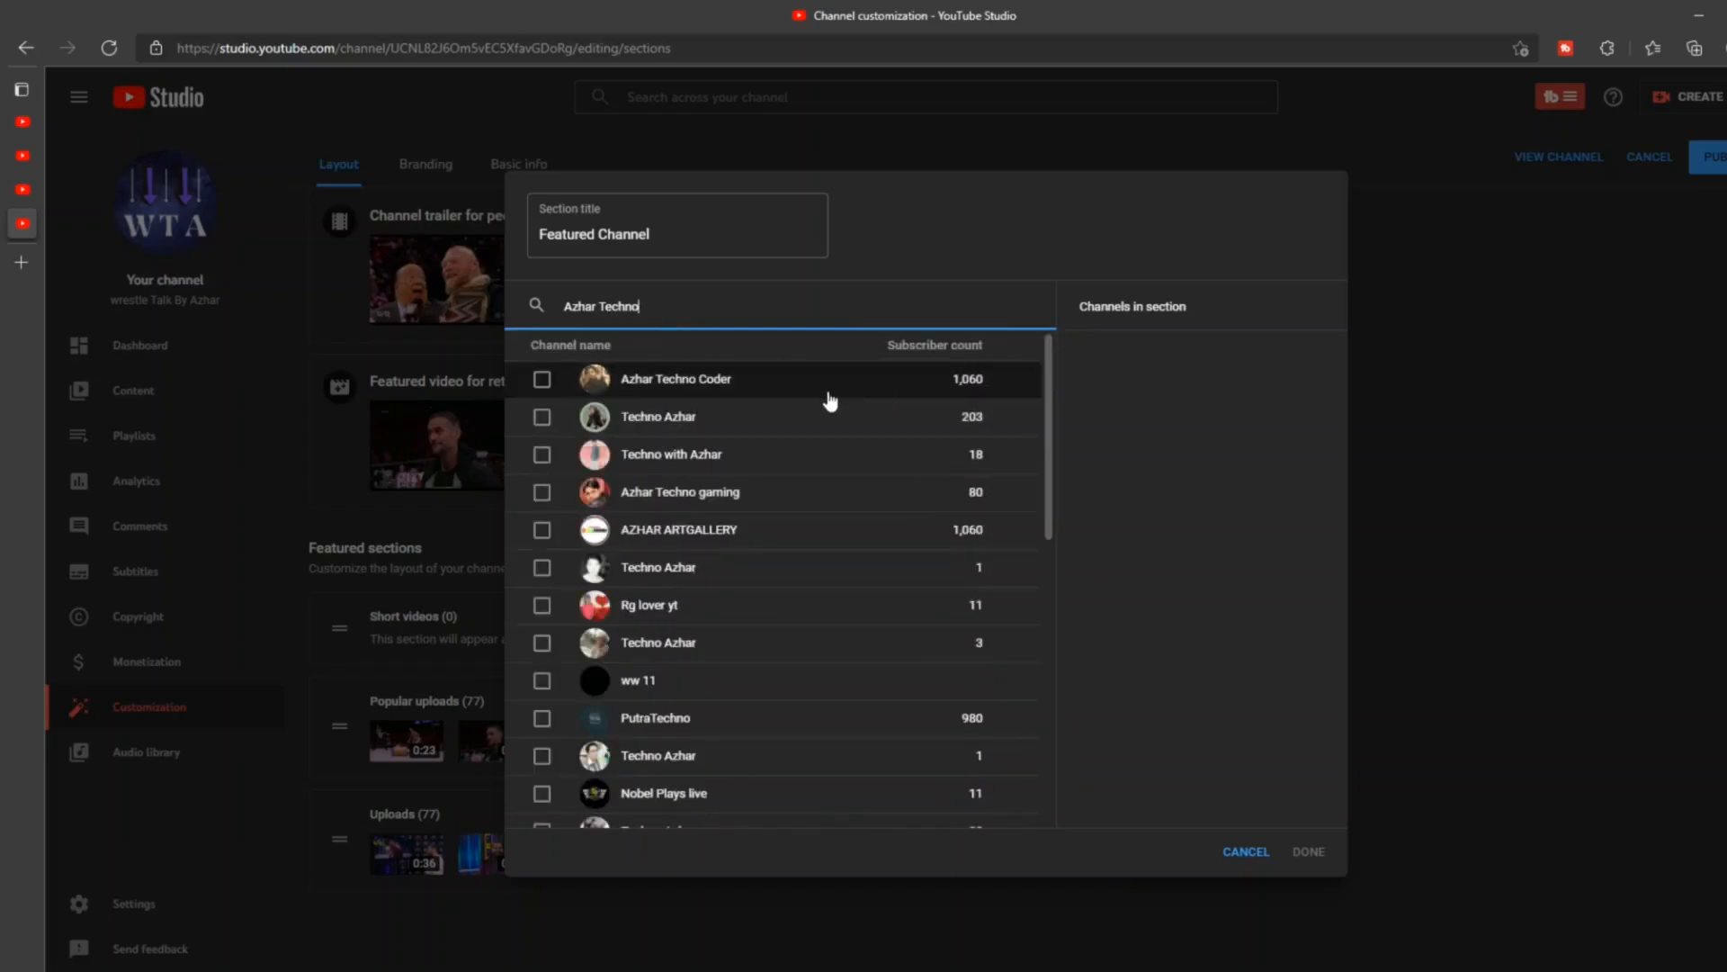
click(542, 378)
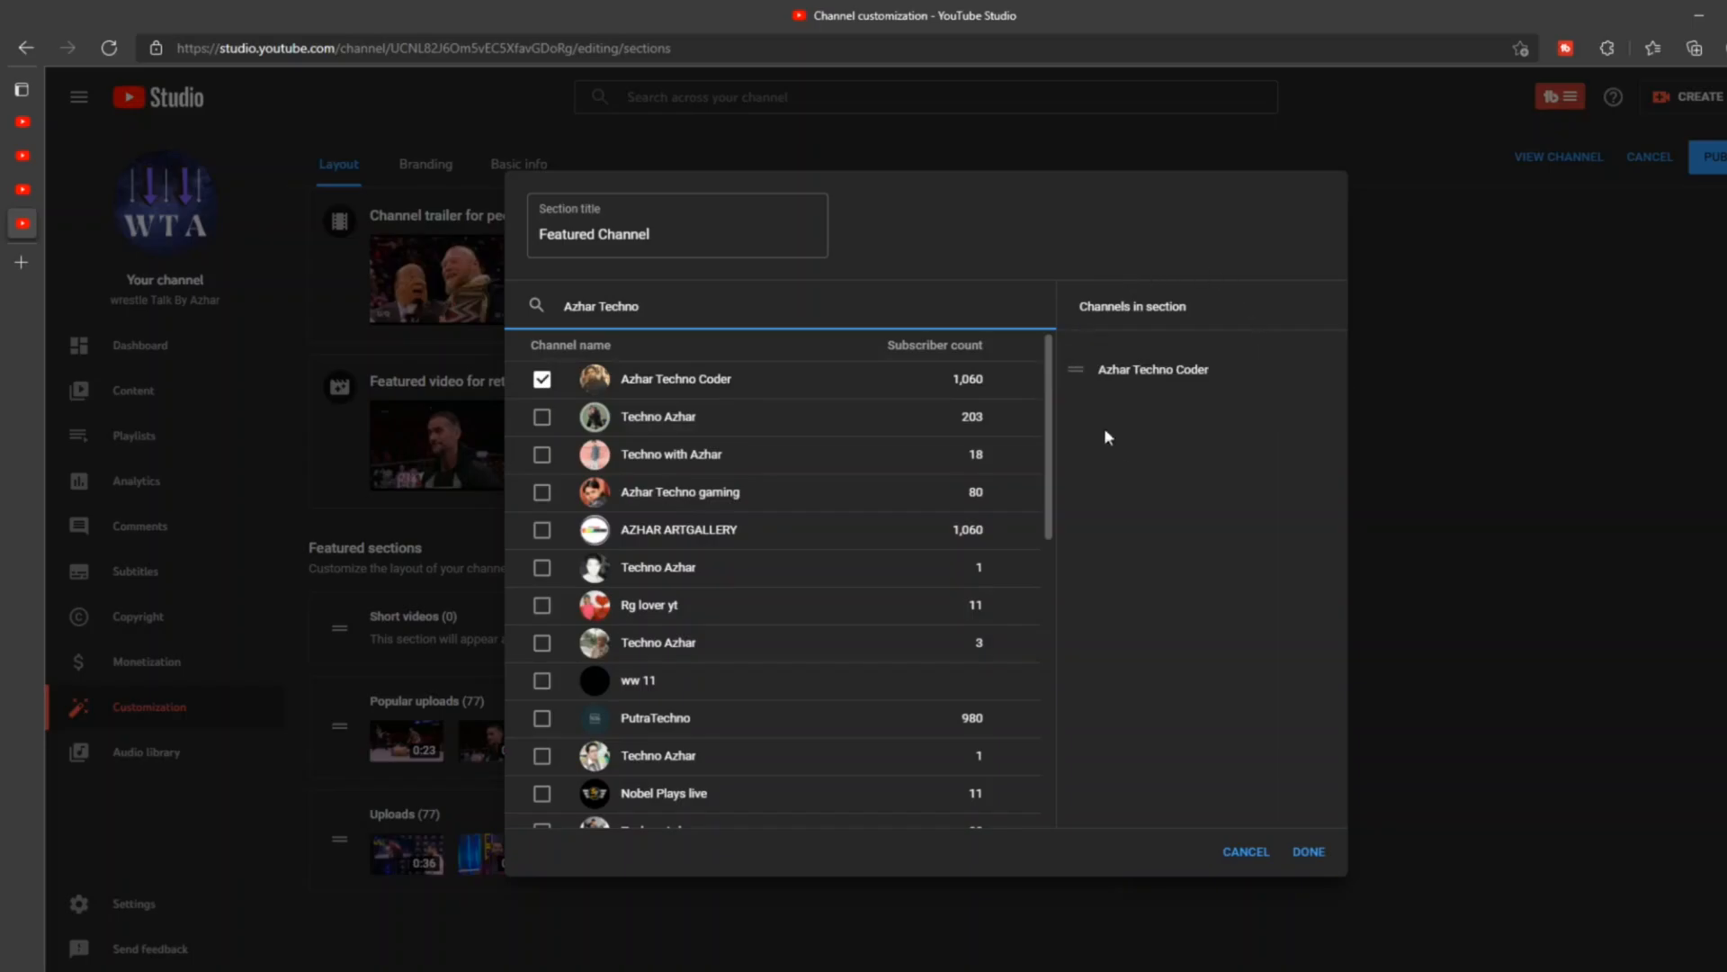
mouse_move(1325, 723)
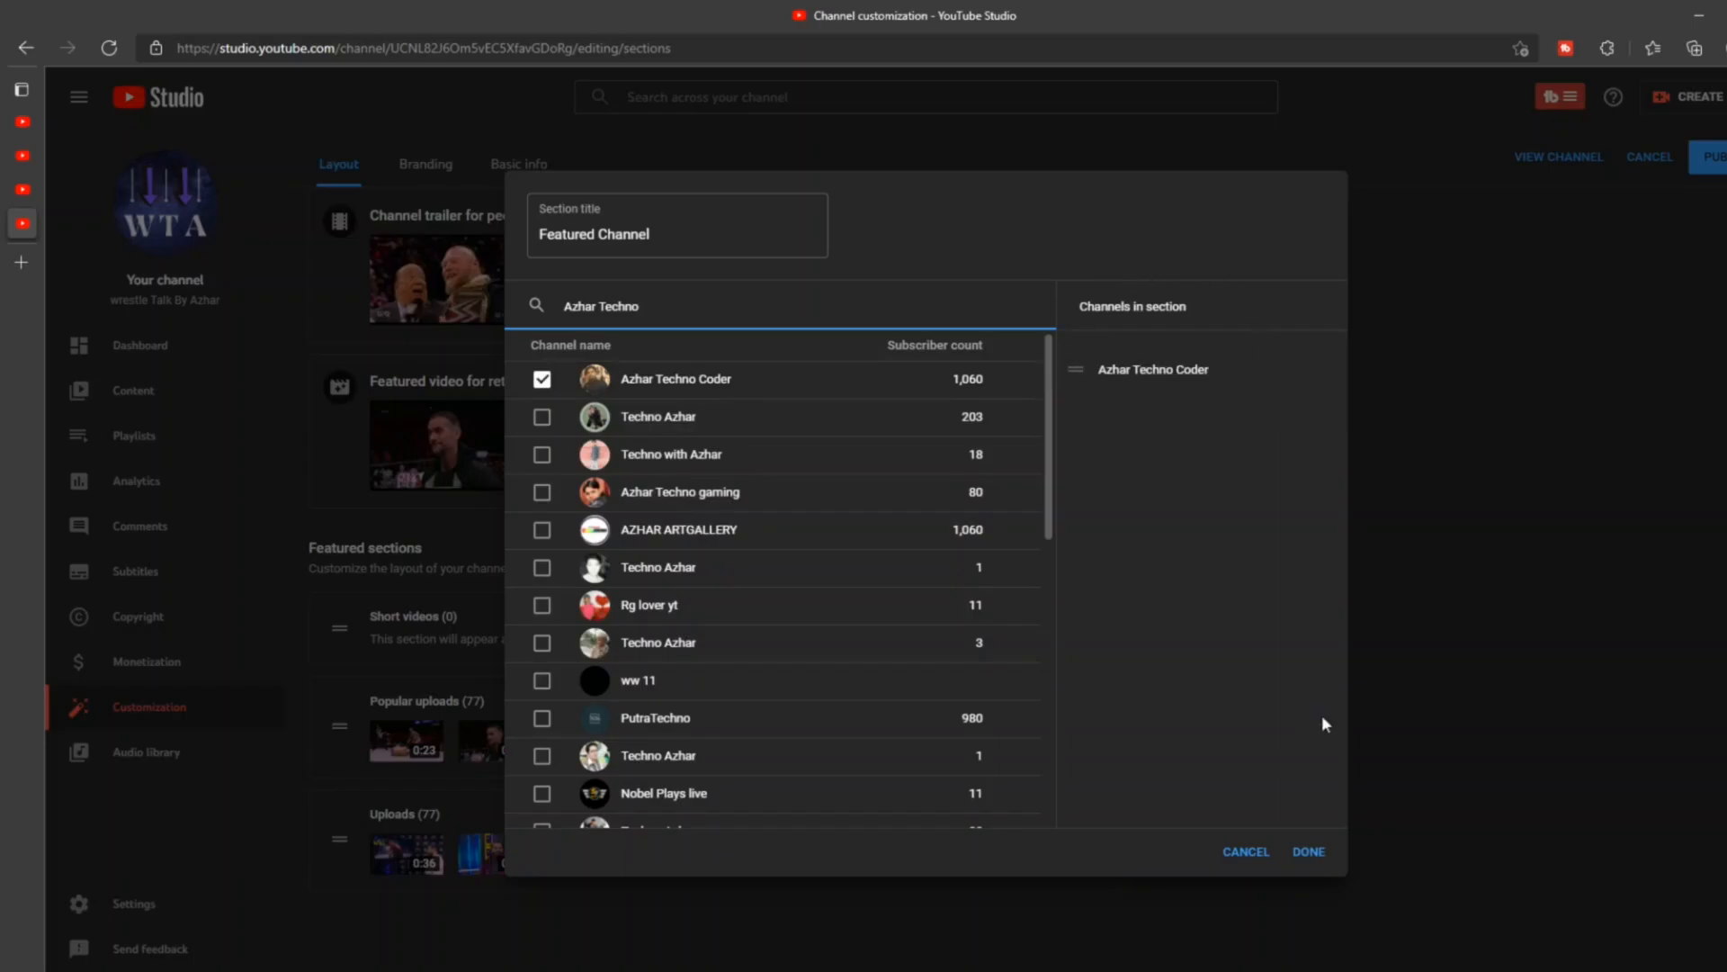
click(1308, 851)
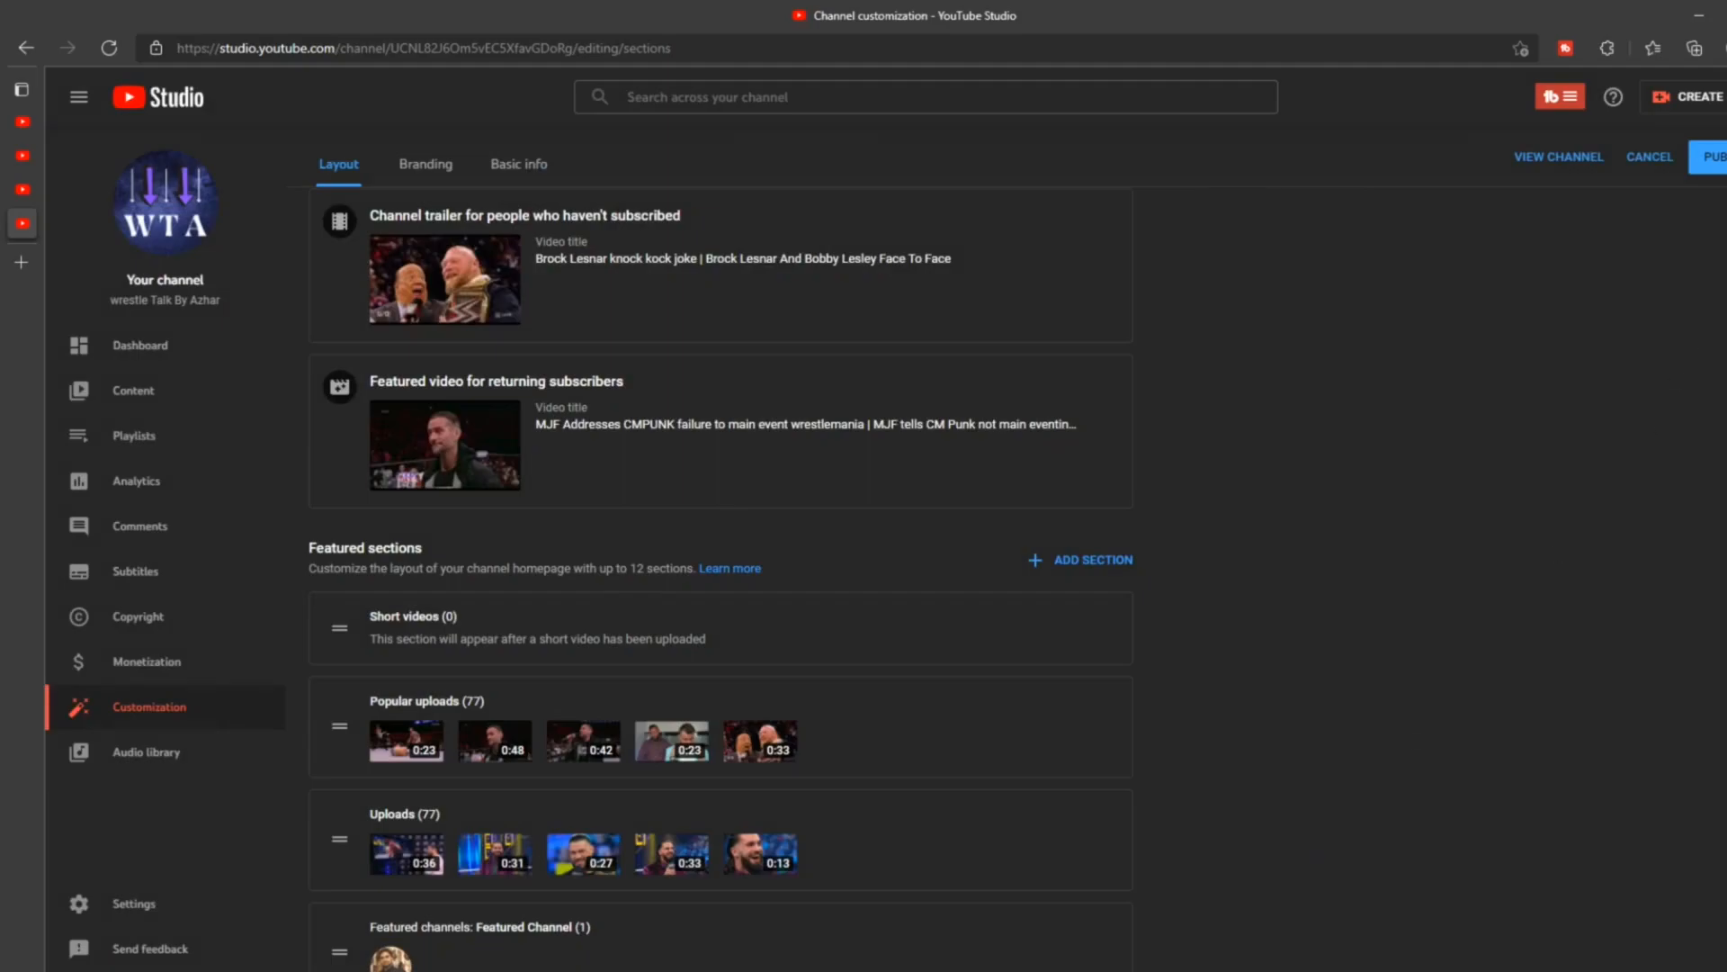
Check the new Featured Channel section in the layout and publish the changes.
scroll(down, 3)
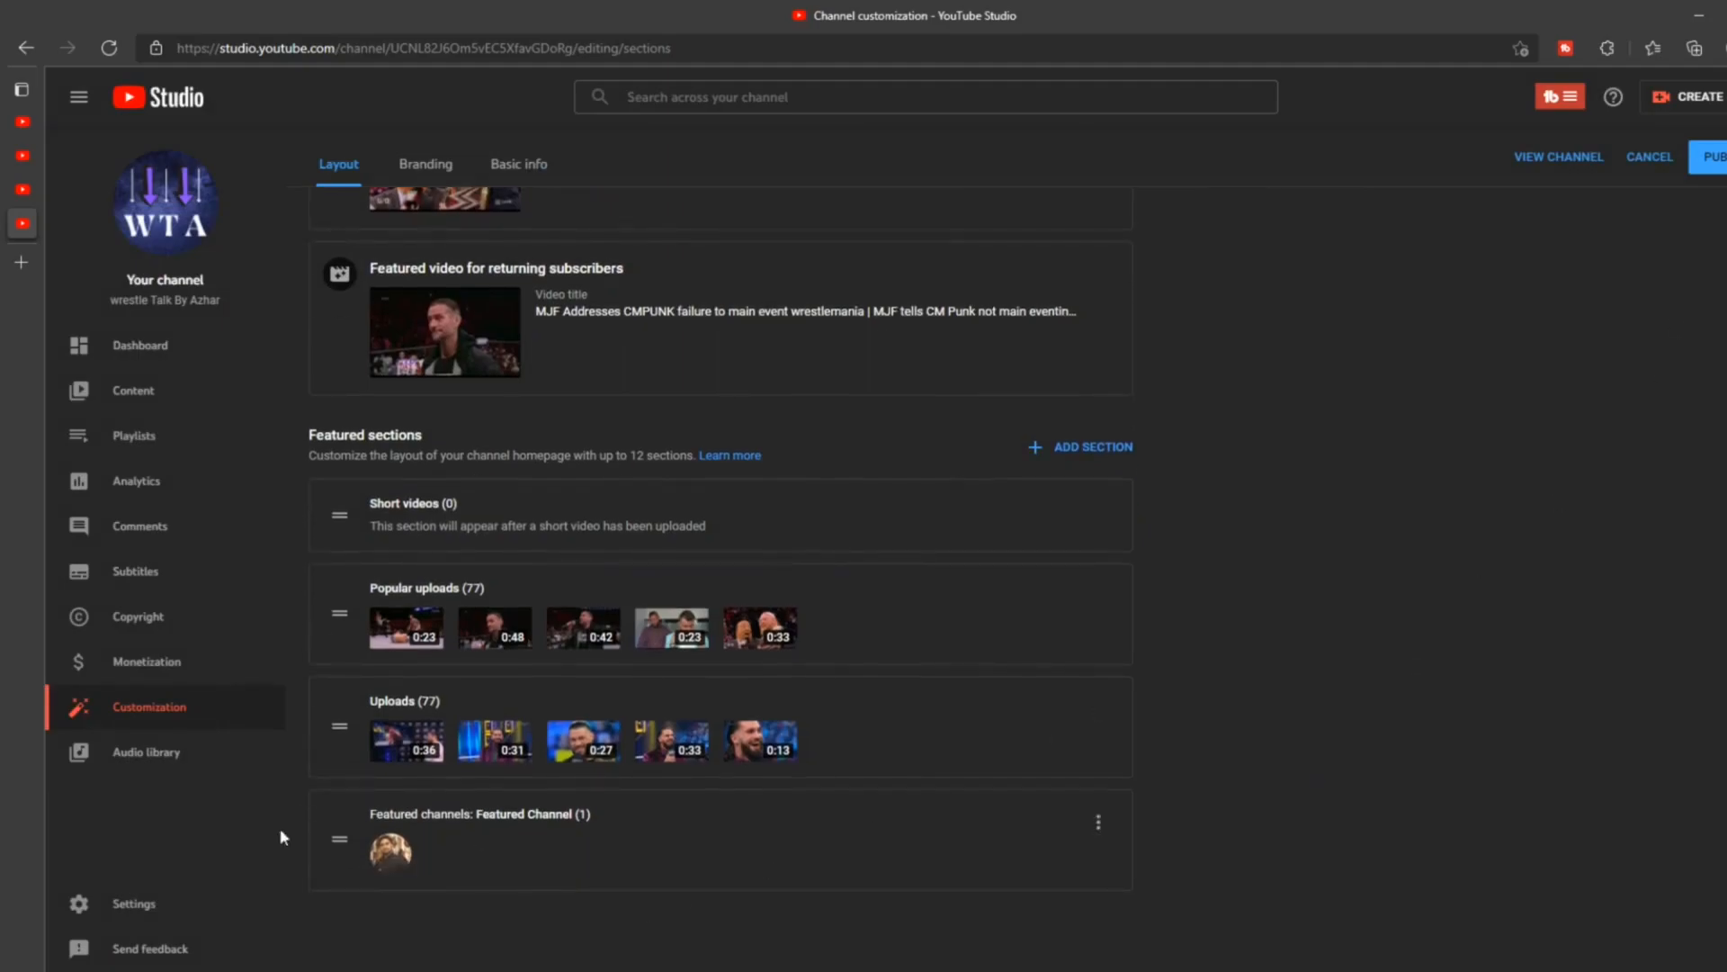
mouse_move(1527, 489)
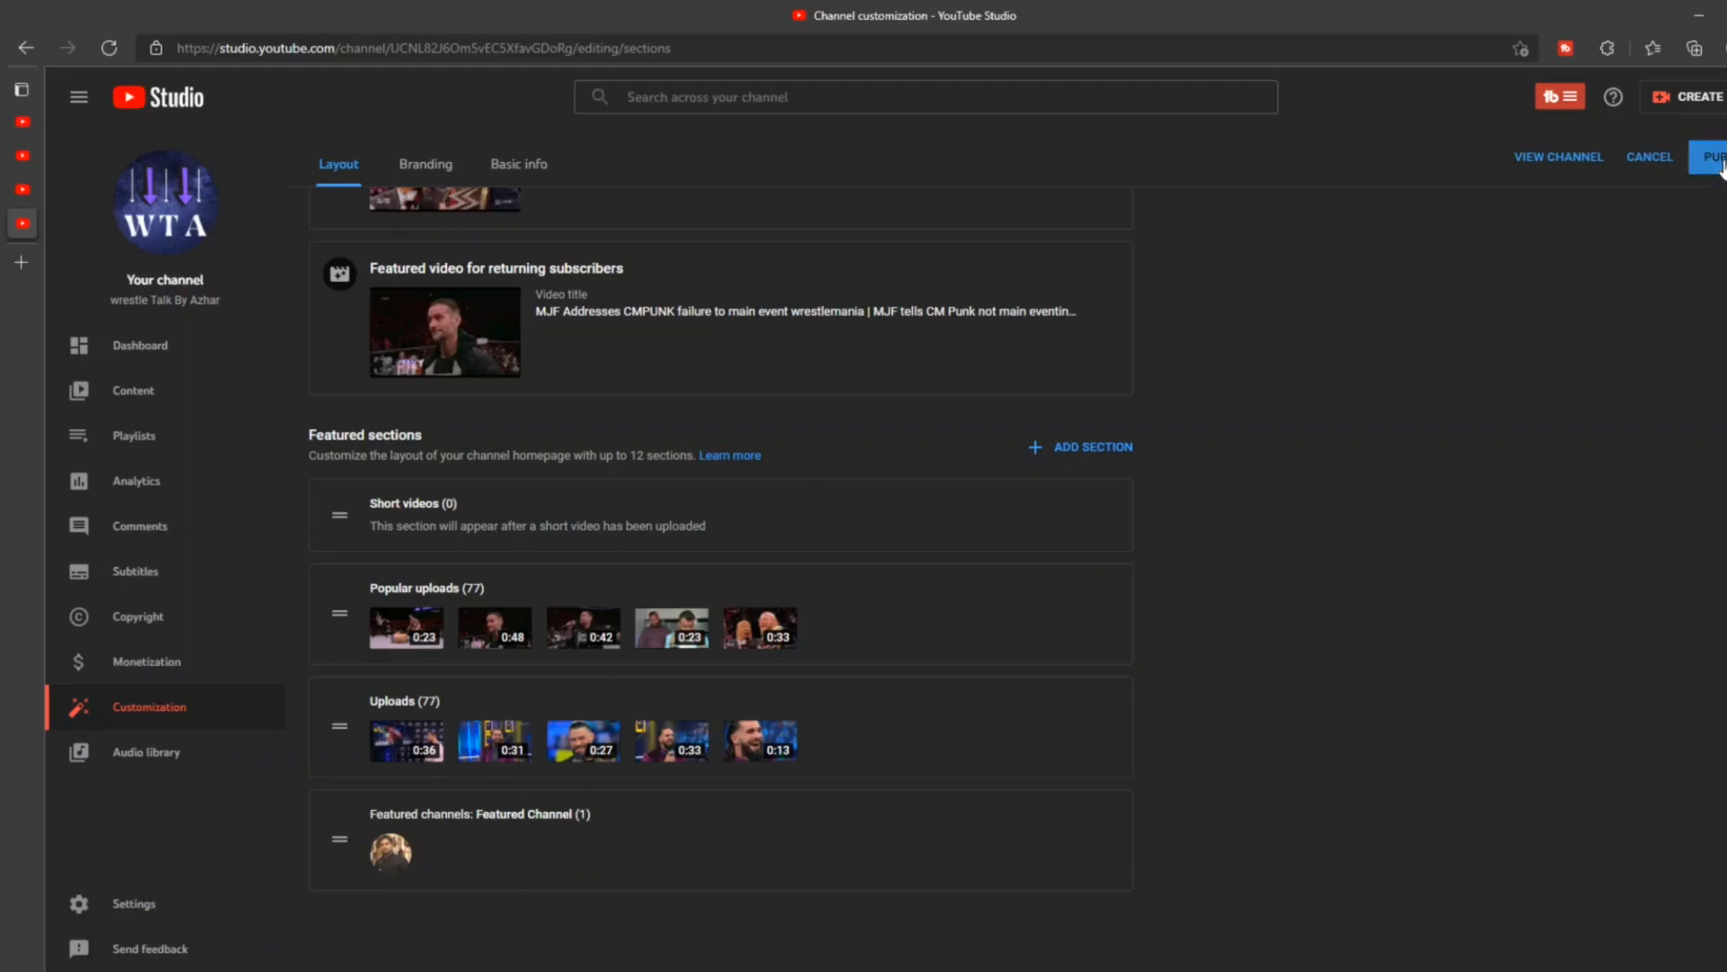
click(1717, 158)
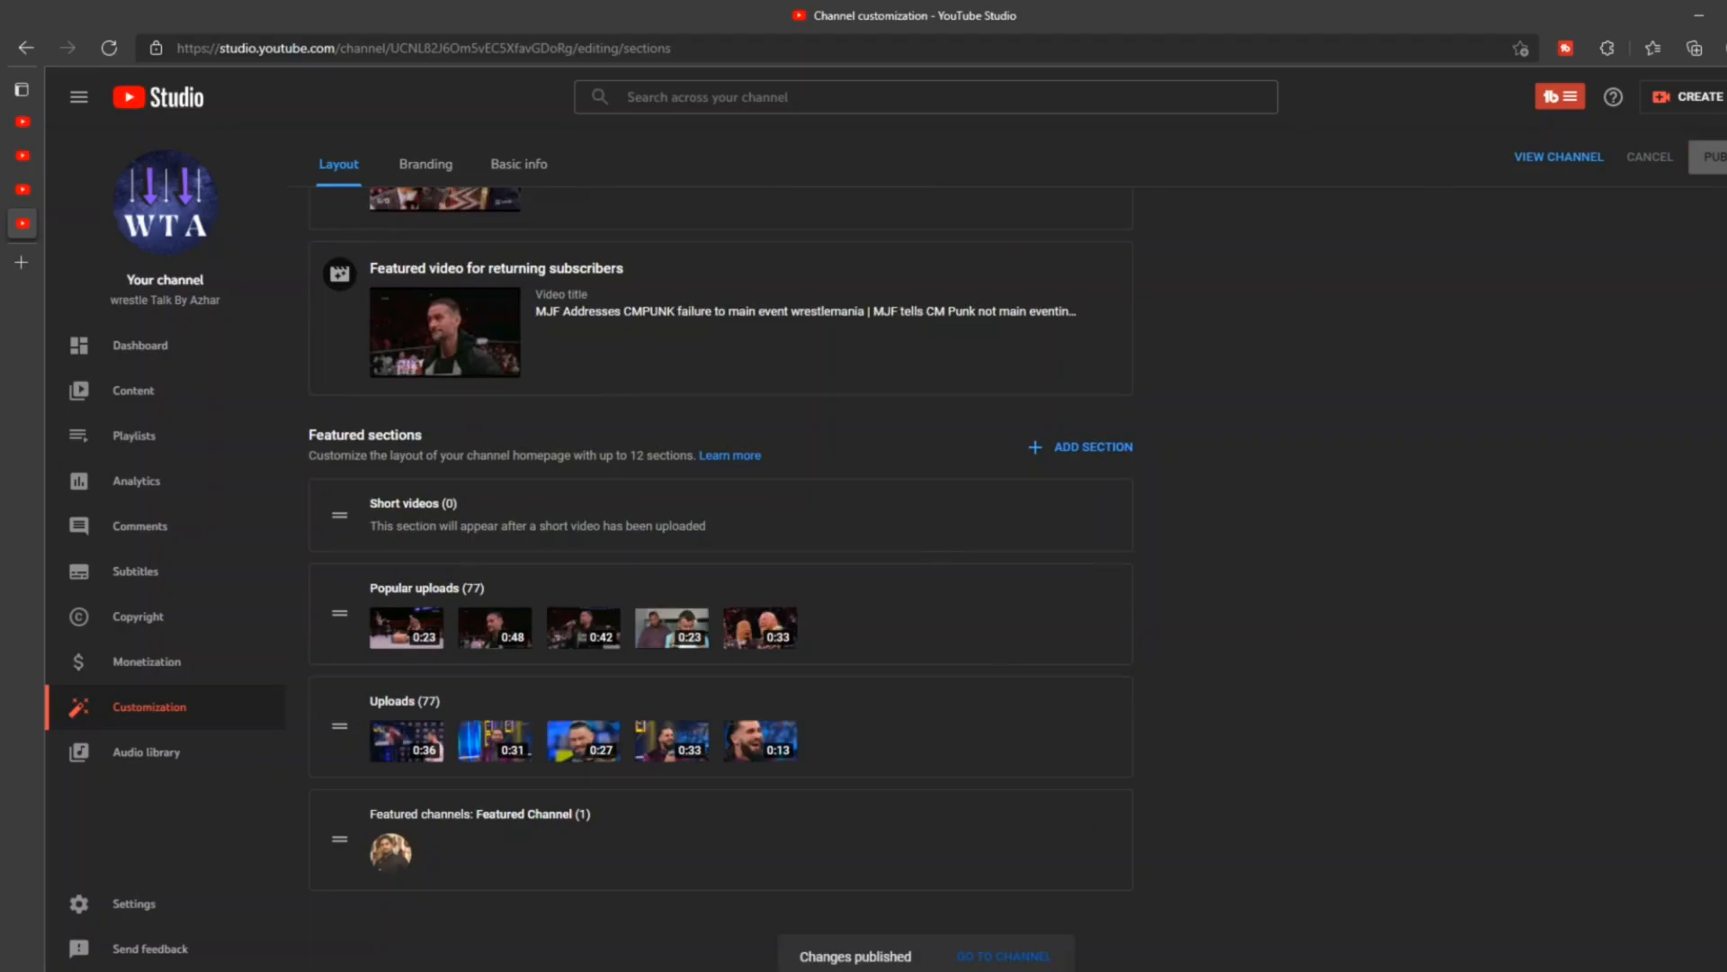
mouse_move(997, 959)
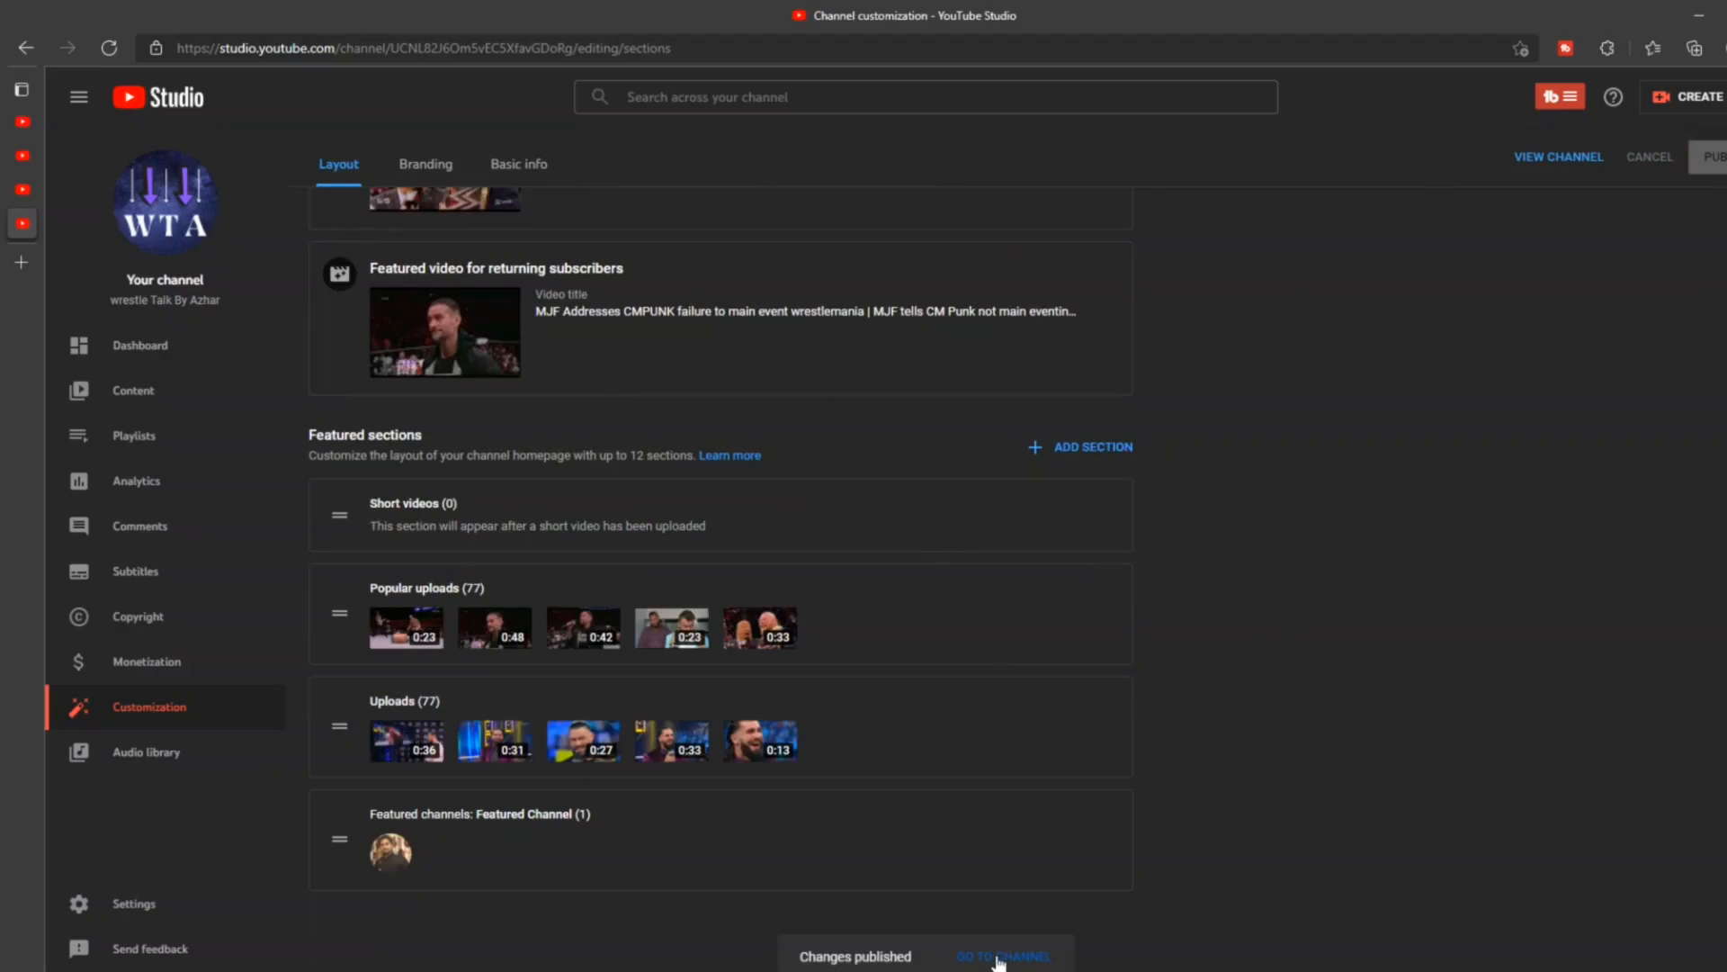
Go to the live channel homepage from the publish notification.
click(1004, 957)
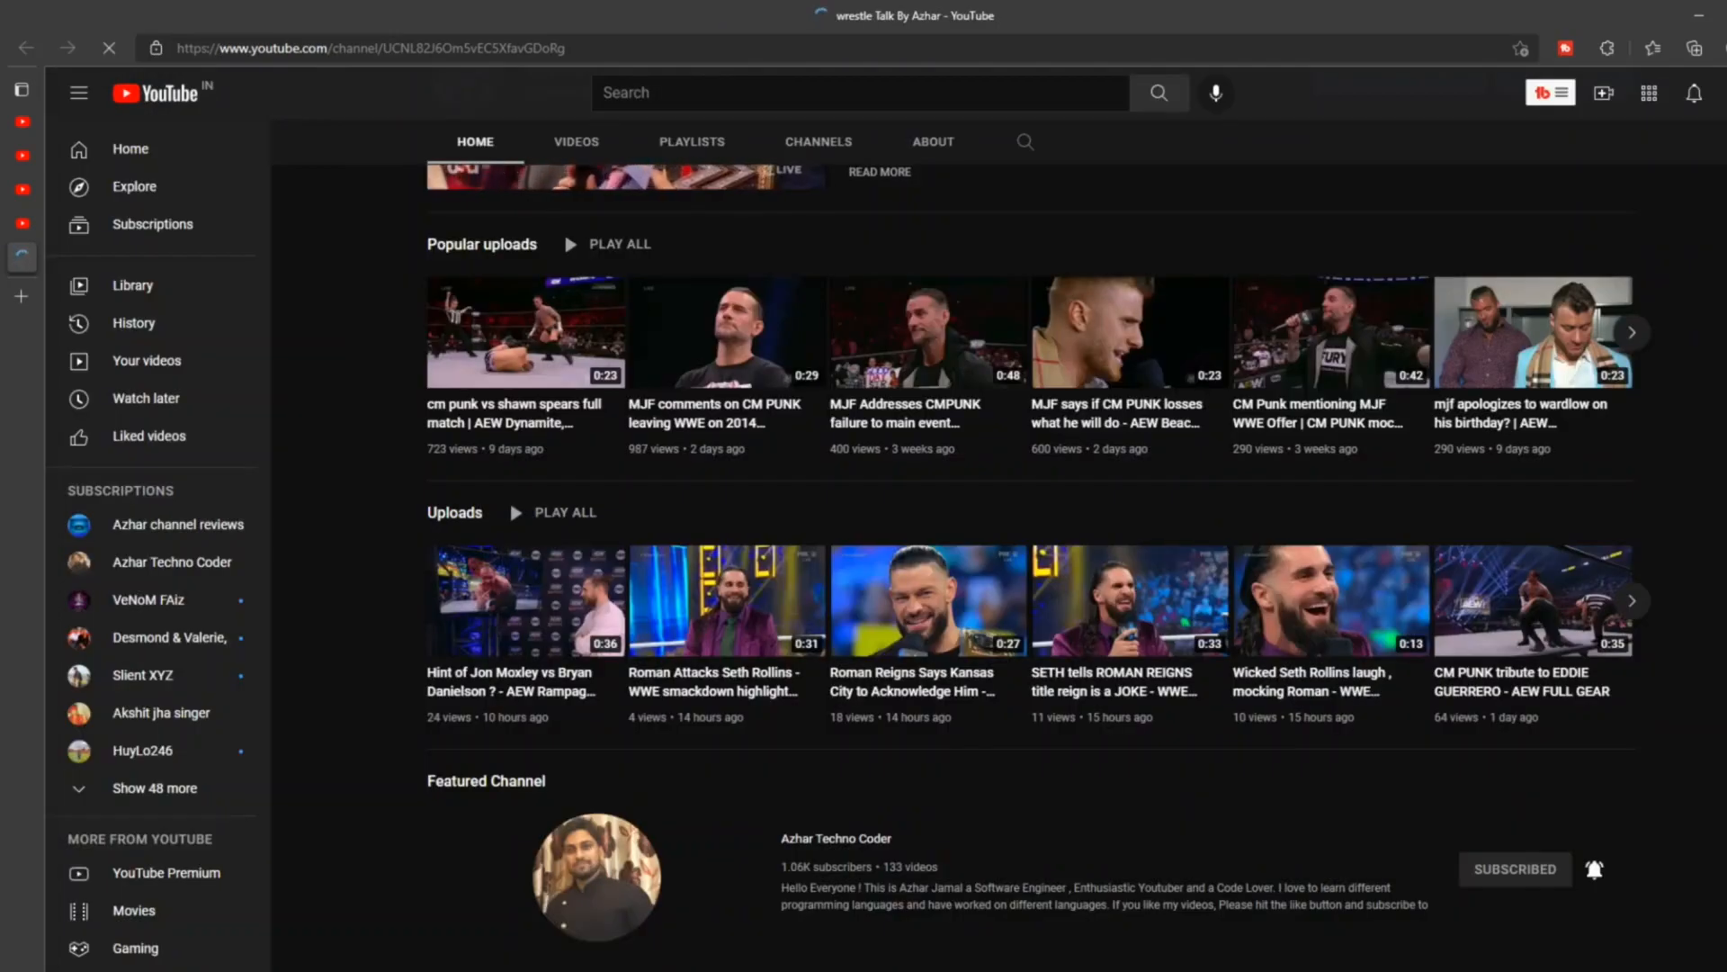
mouse_move(741, 904)
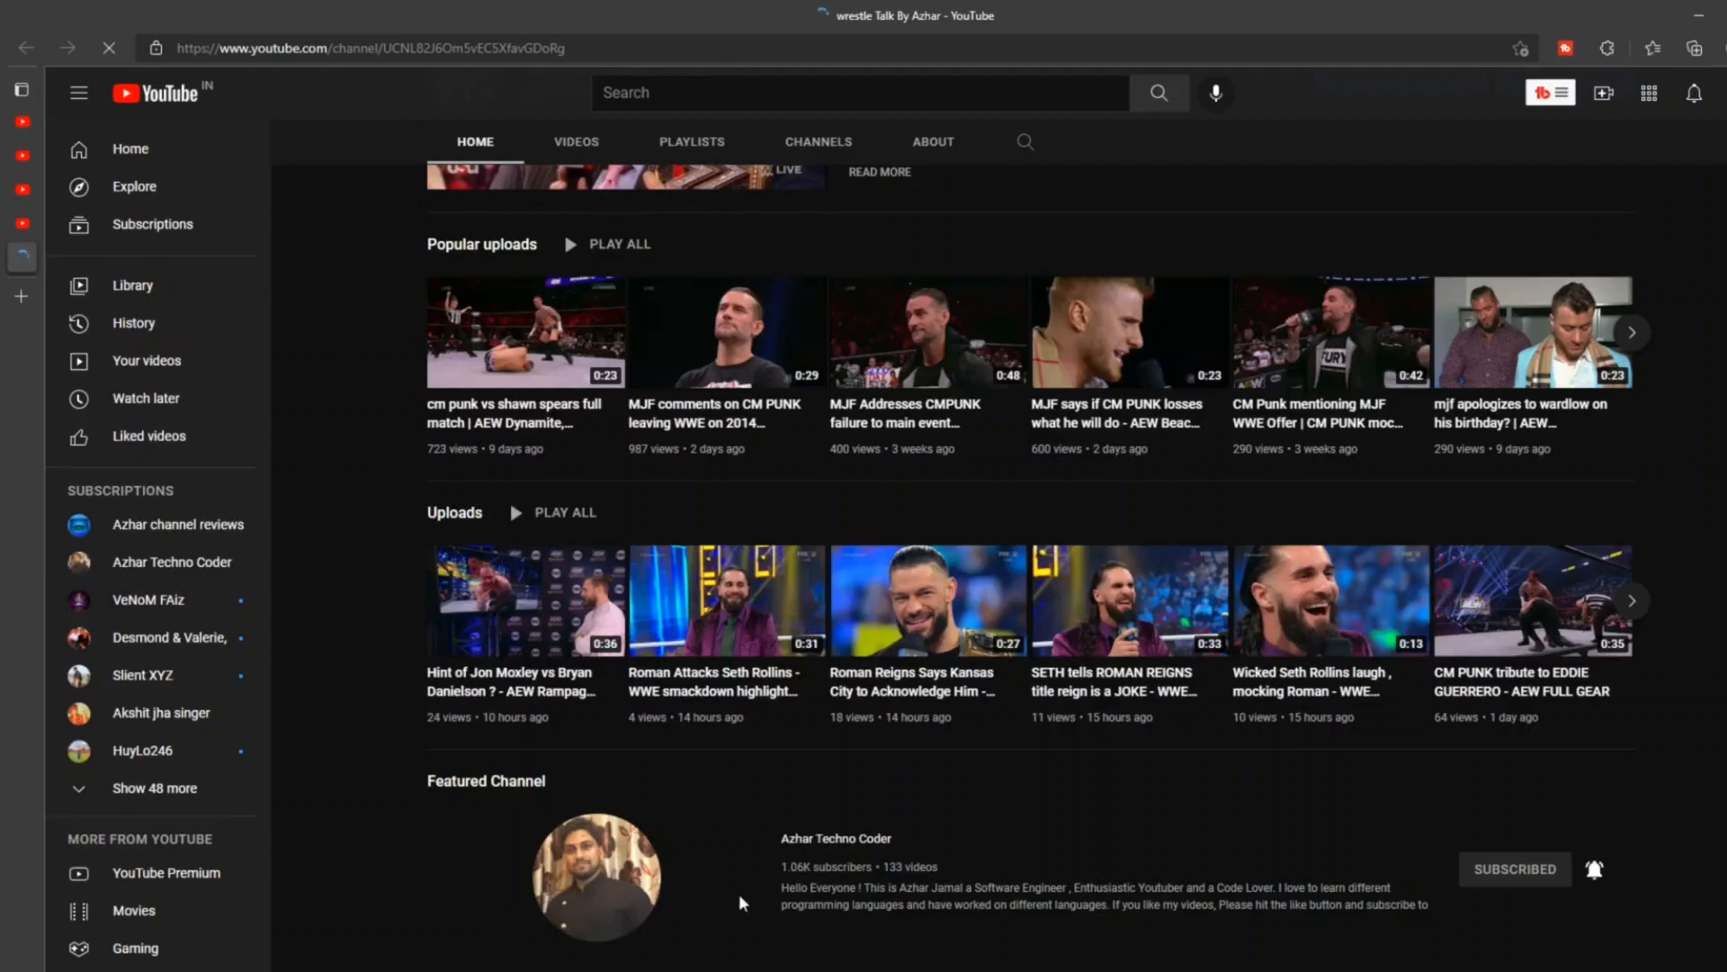